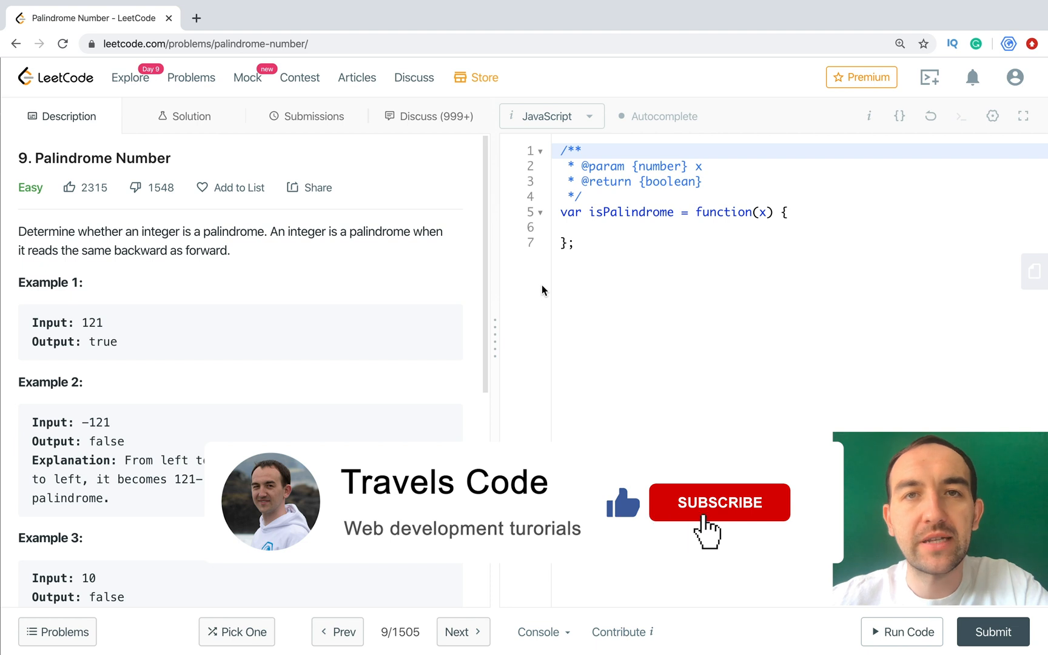
# Declare let revert = 0; at the top of the isPalindrome function body.
pyautogui.click(719, 503)
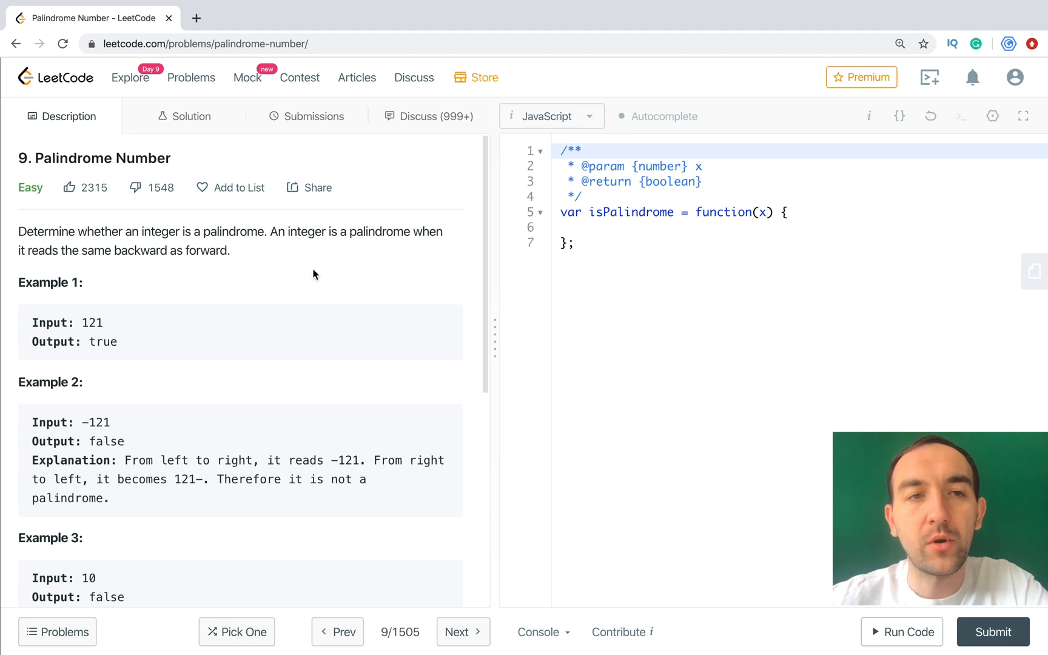
pyautogui.moveTo(363, 248)
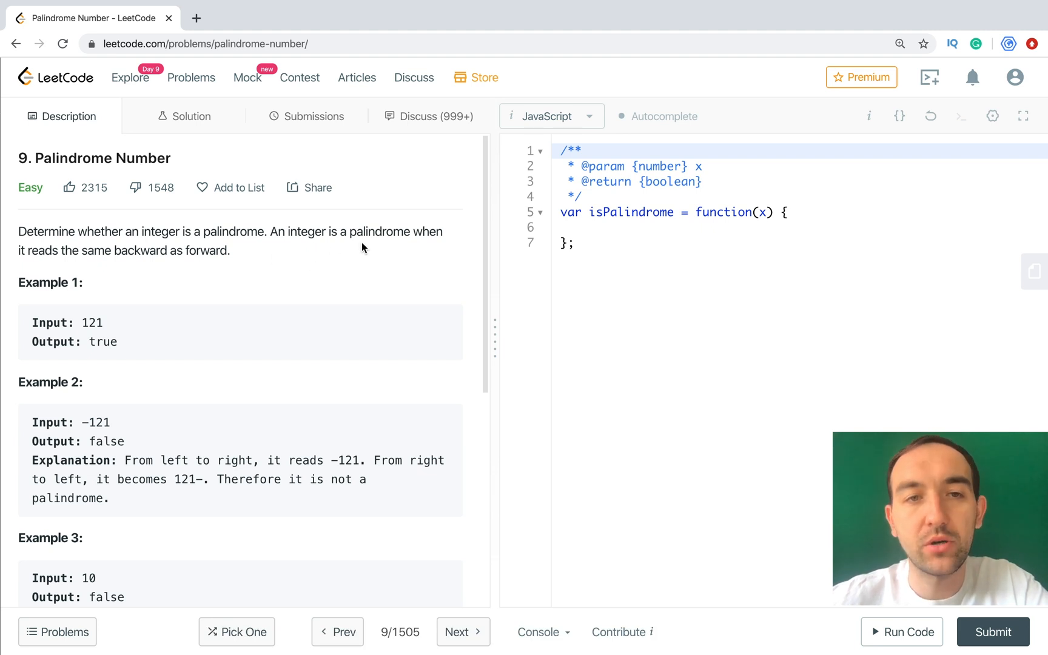
pyautogui.moveTo(184, 251)
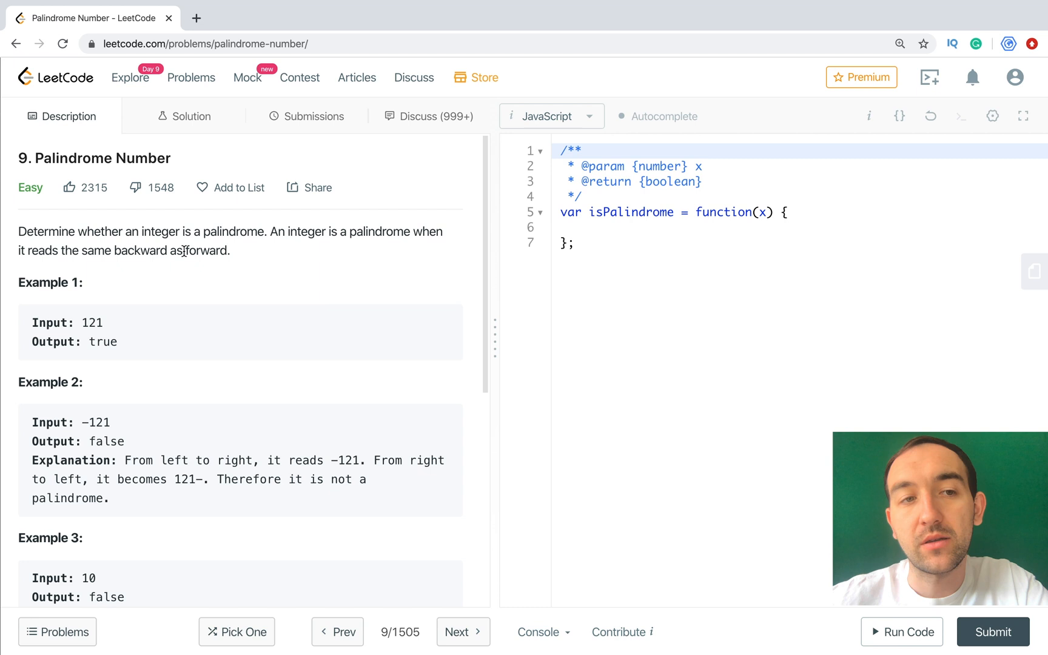
pyautogui.moveTo(97, 321)
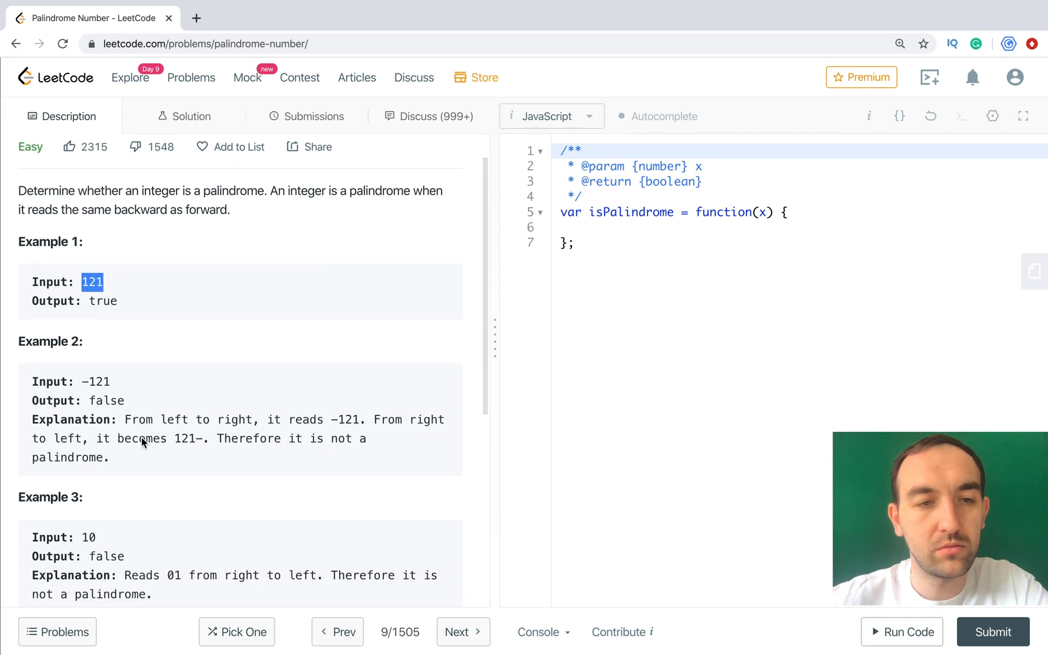
pyautogui.scroll(-3)
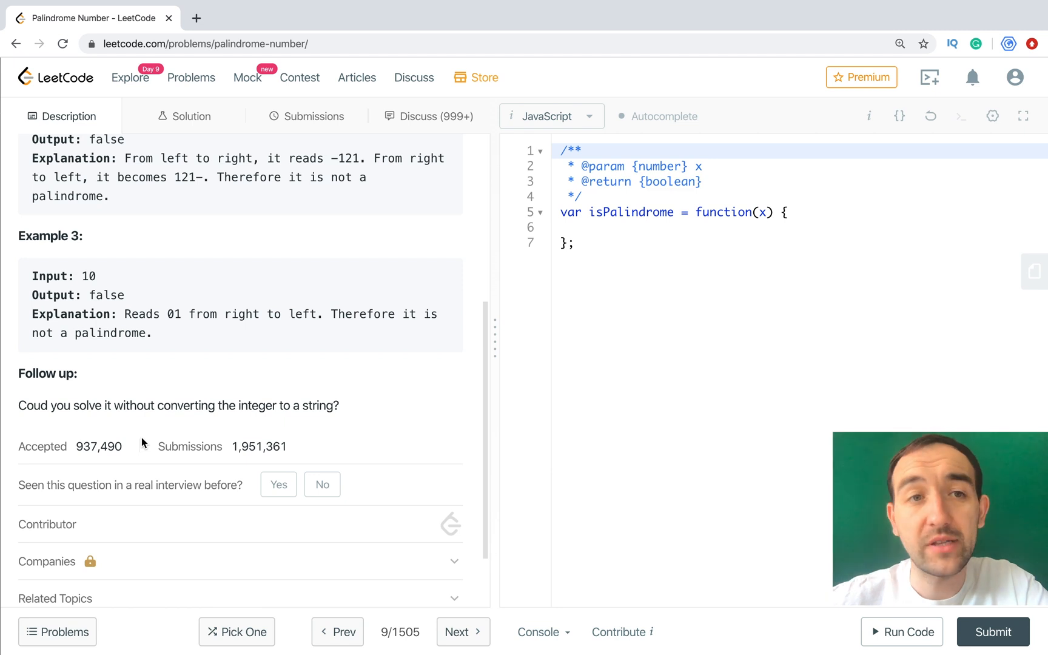
pyautogui.scroll(3)
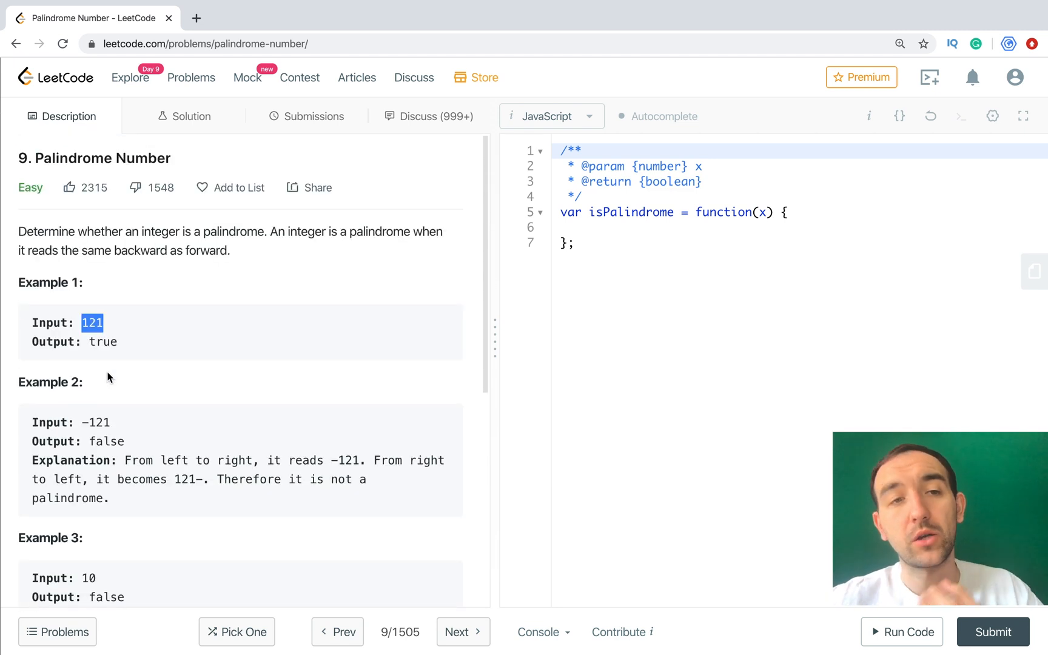
pyautogui.moveTo(297, 340)
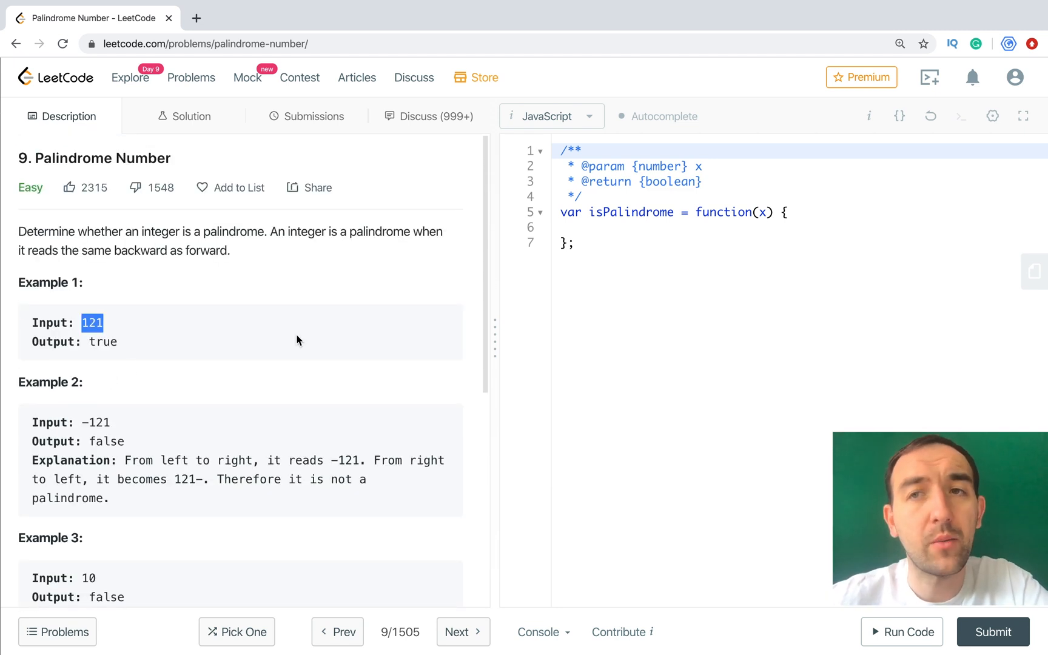
pyautogui.moveTo(287, 342)
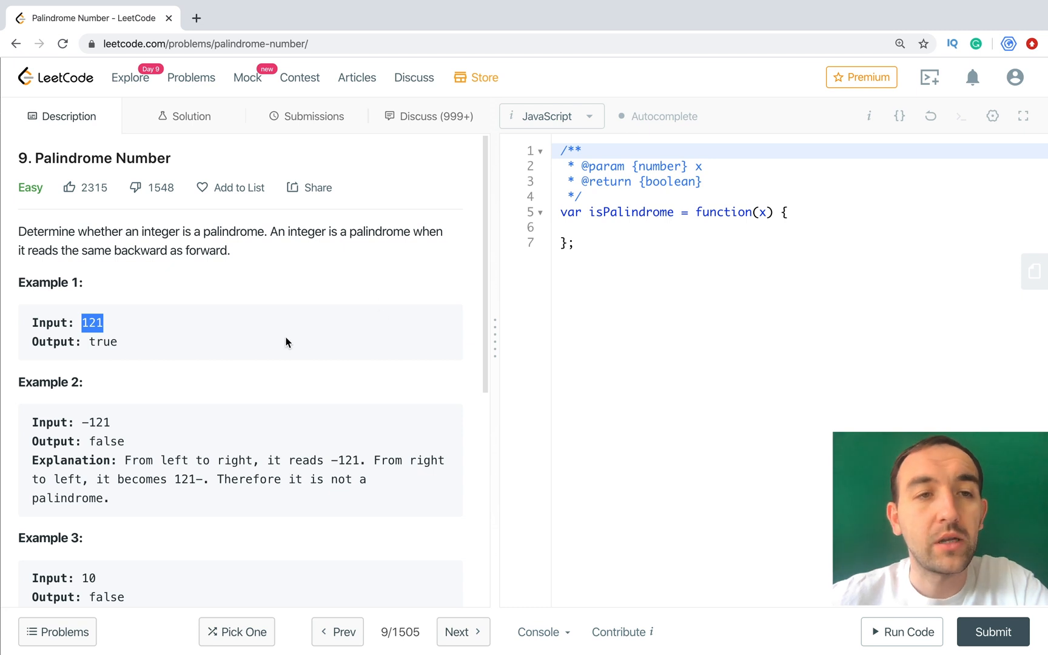
pyautogui.scroll(-3)
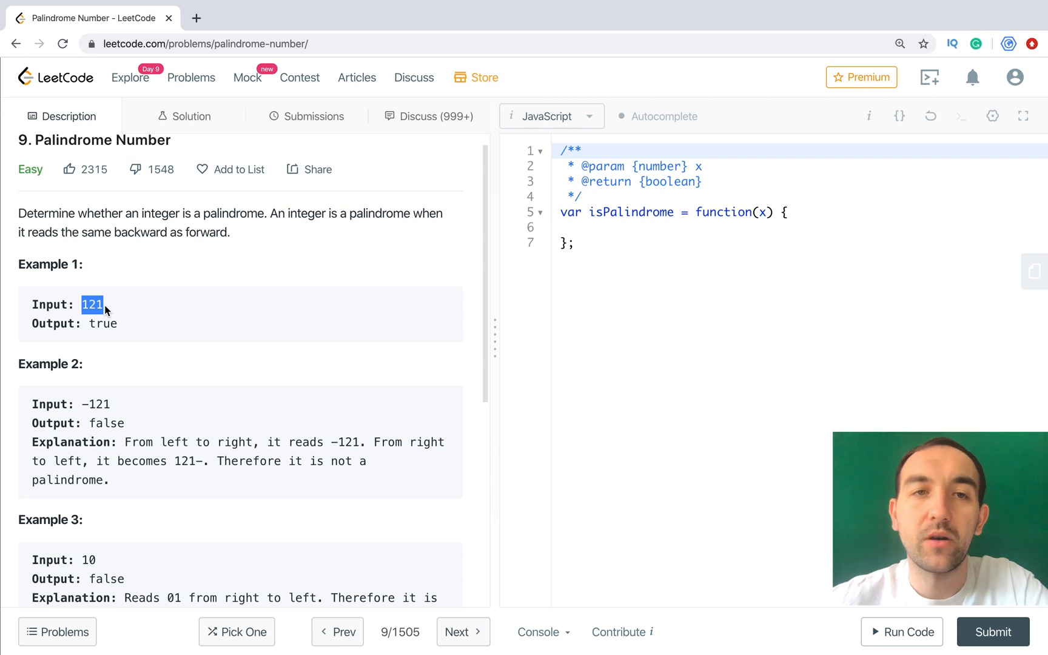
pyautogui.moveTo(117, 307)
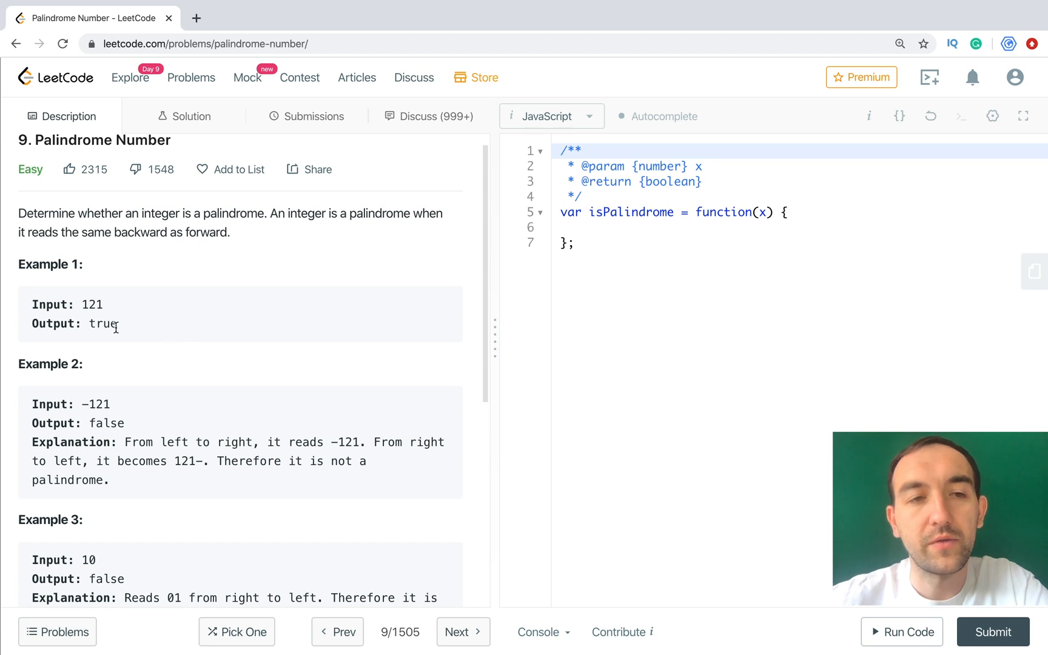
pyautogui.moveTo(354, 286)
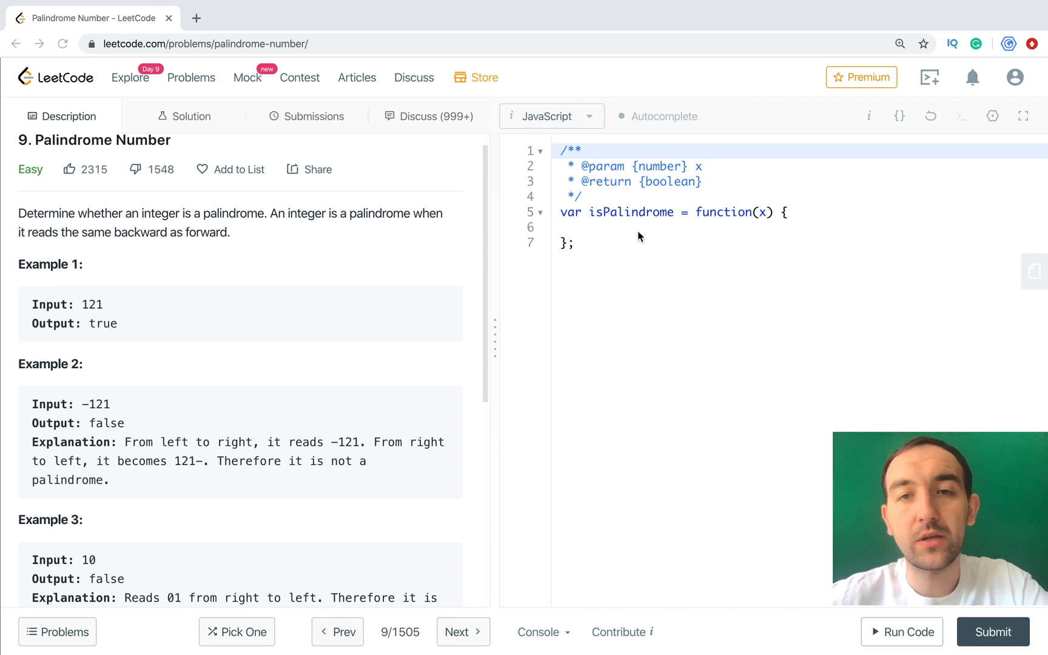
pyautogui.click(615, 228)
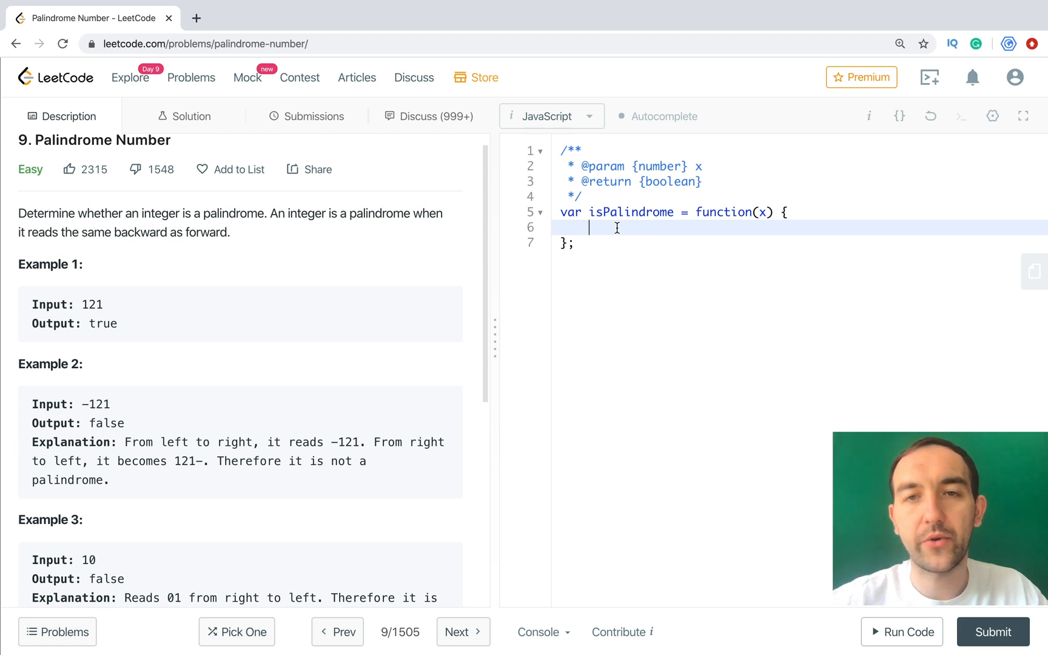
pyautogui.write('let')
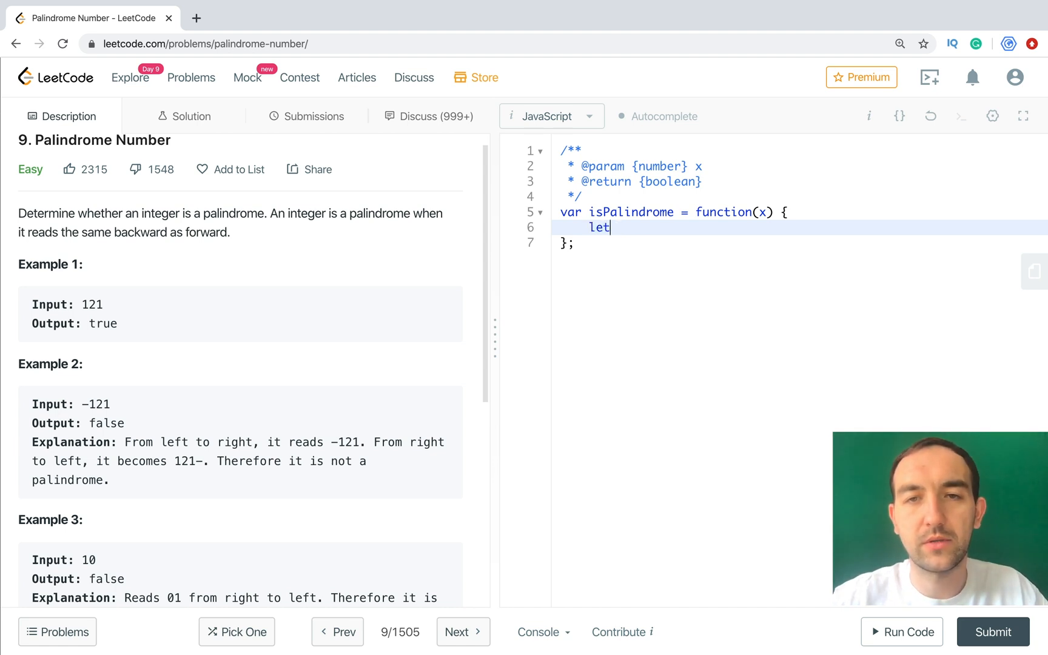
pyautogui.write('revert = 0')
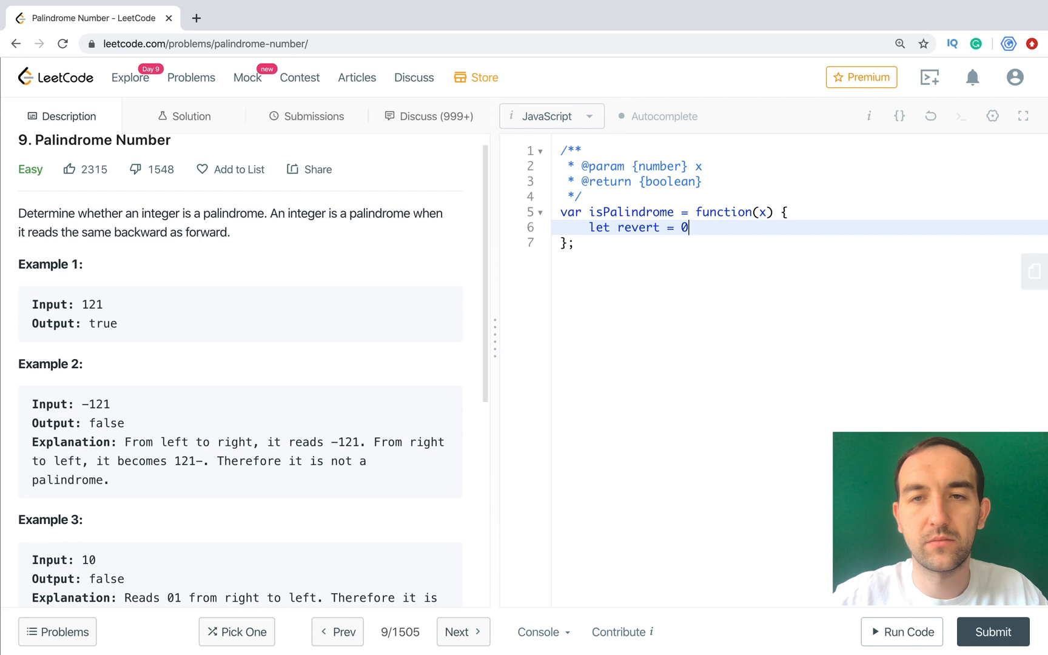
pyautogui.write(';')
pyautogui.write('for (let ')
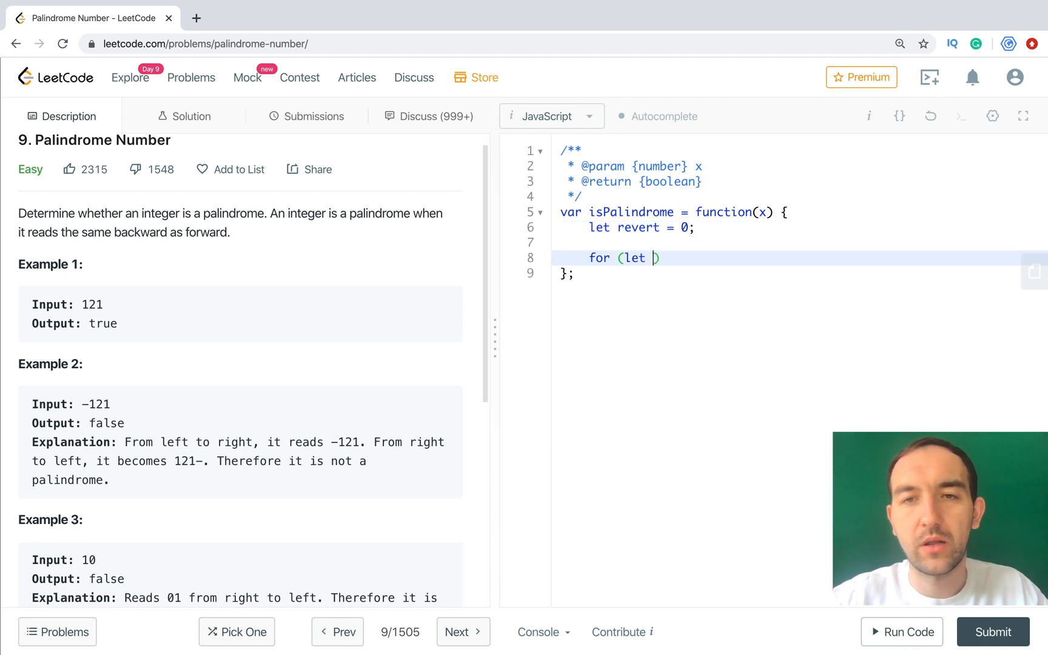
# Write the for loop header starting at i = x, stepping with Math.trucn(i % 10).
pyautogui.write('i = x;')
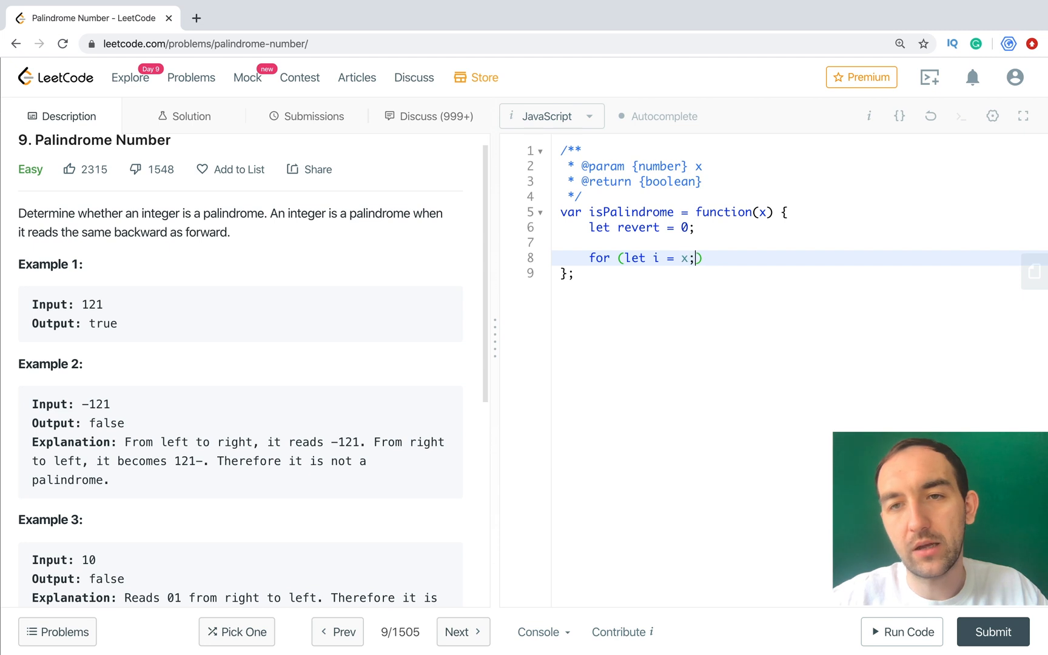
pyautogui.write(')')
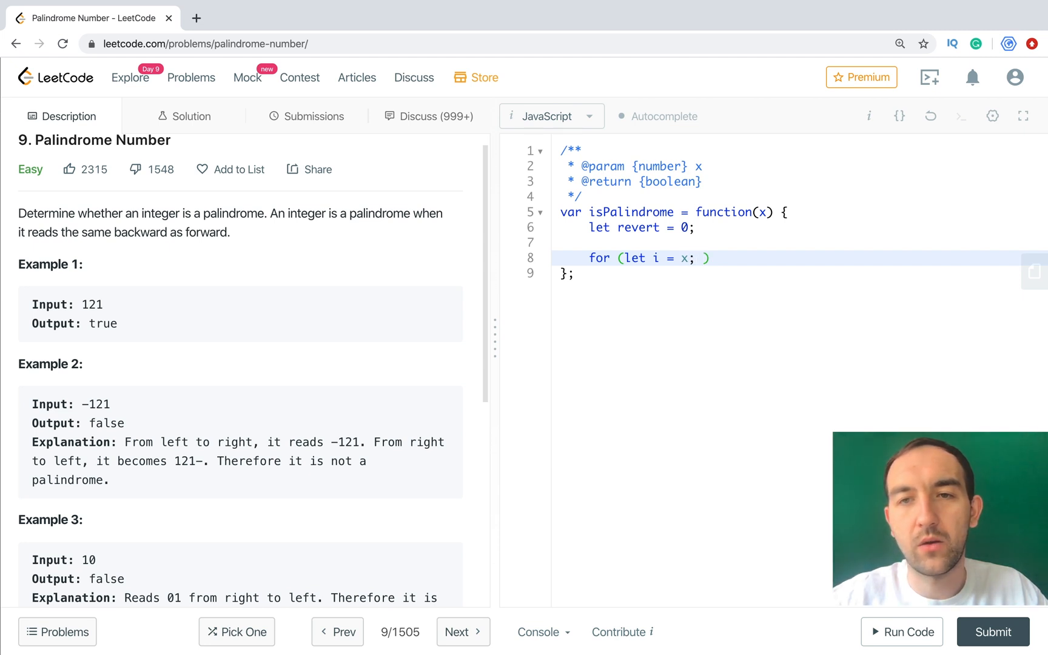
pyautogui.write('i')
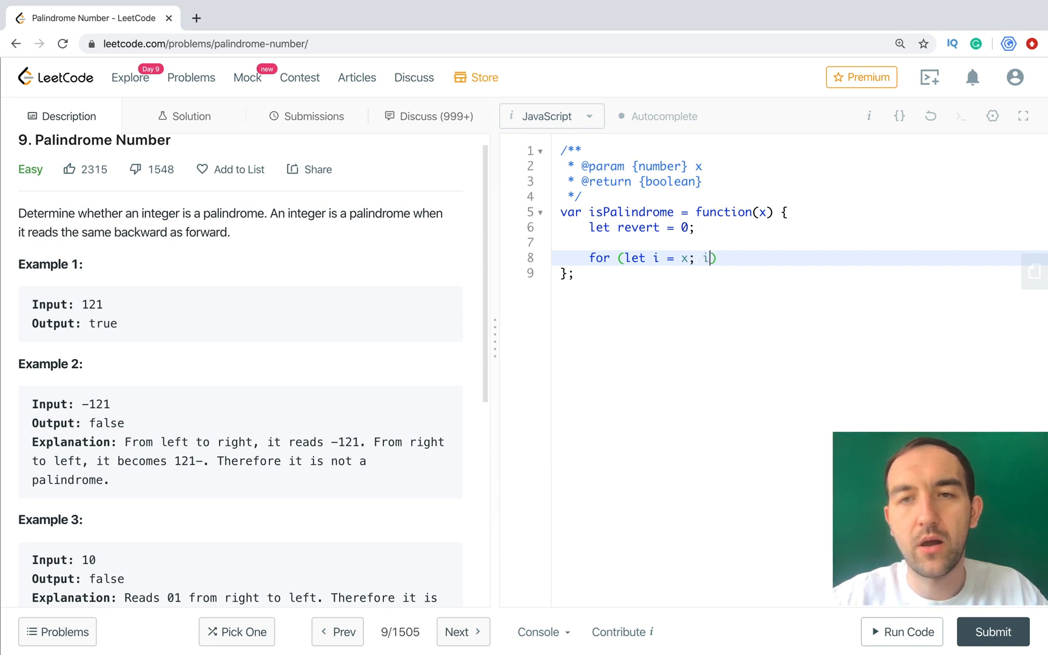
pyautogui.write(';')
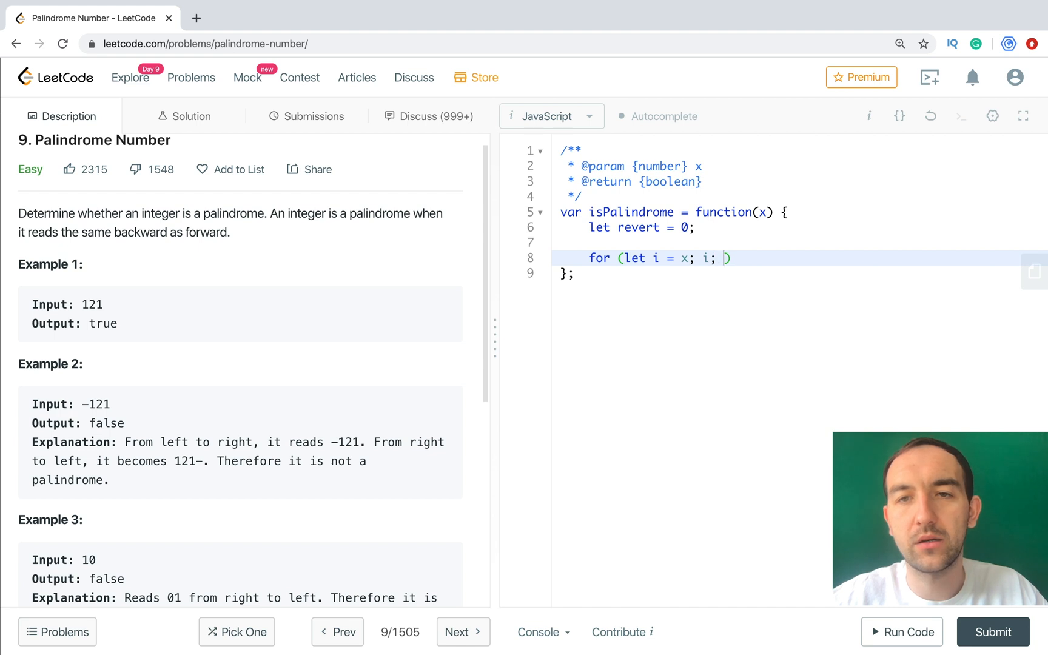
pyautogui.write('i = M')
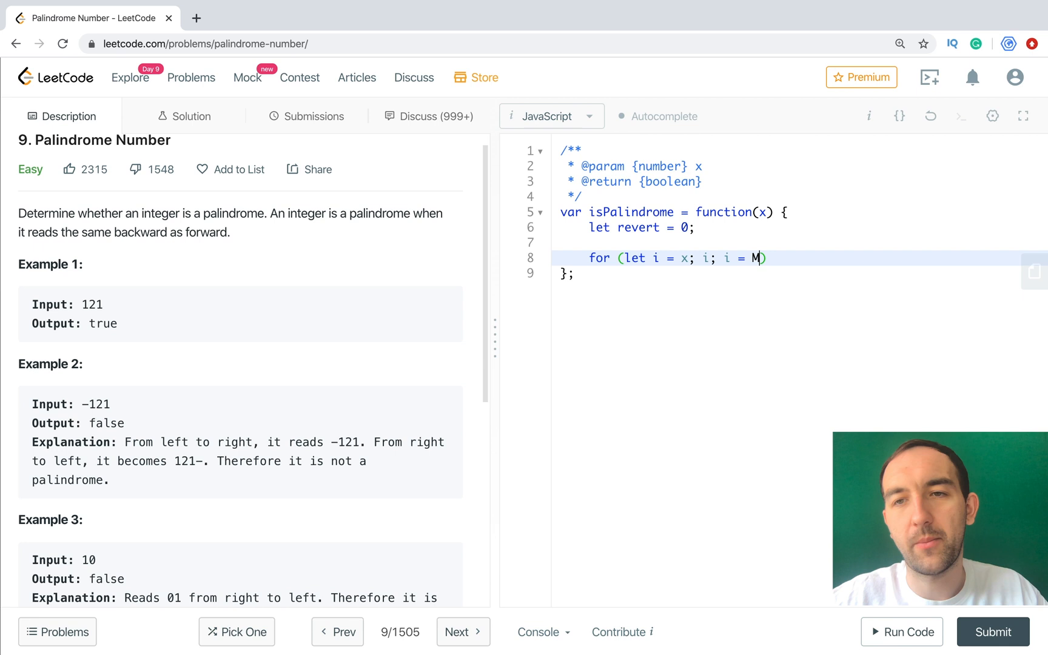
pyautogui.write('ath')
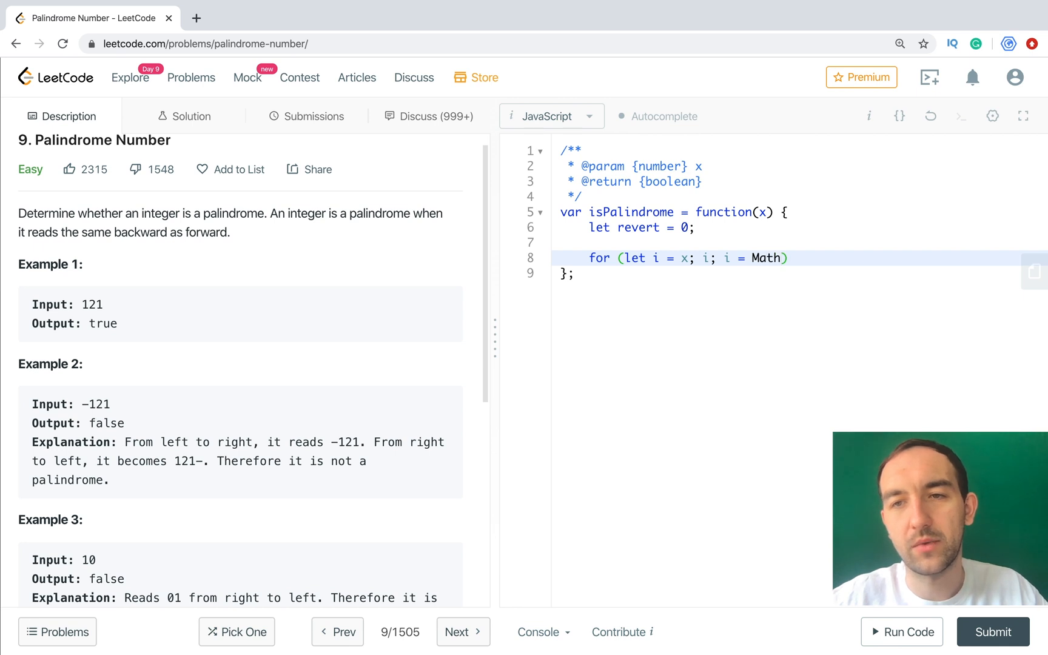
pyautogui.write('.trucn')
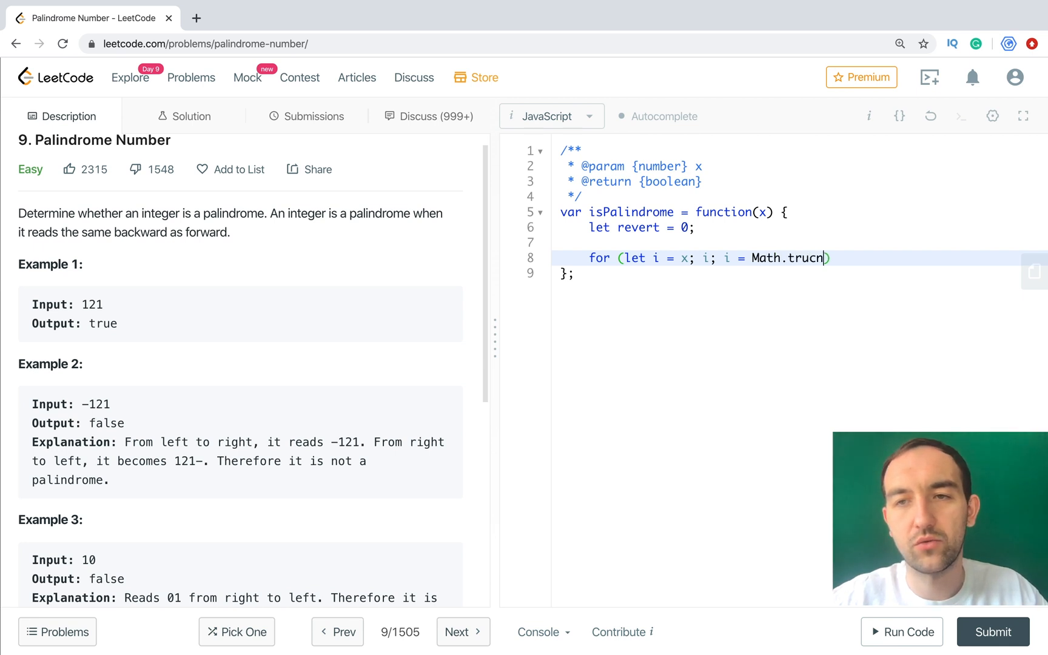
pyautogui.write('()')
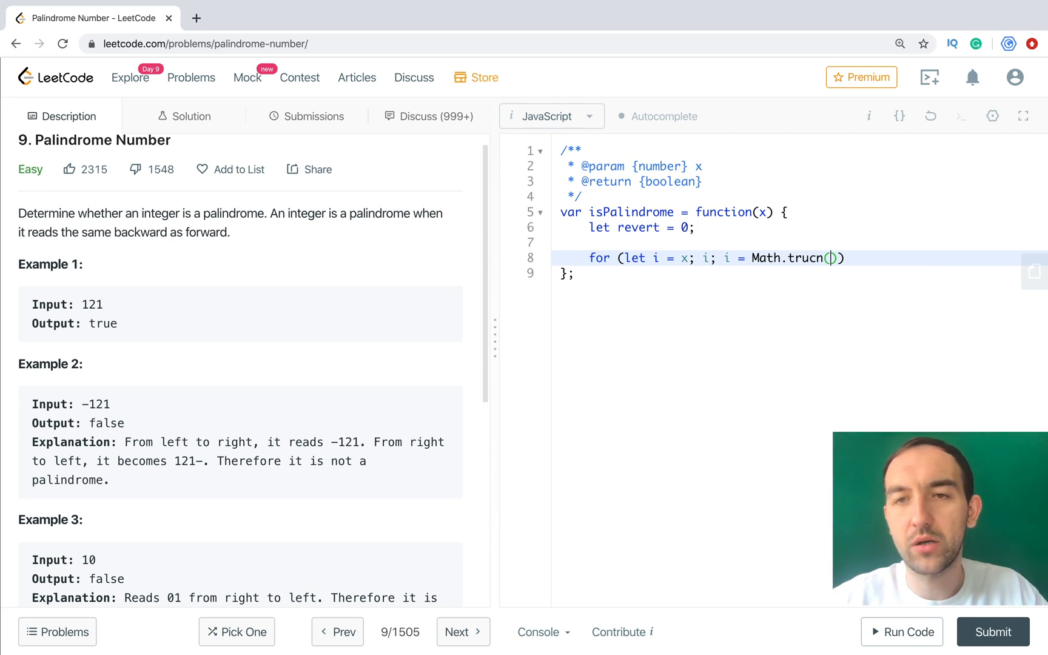
pyautogui.write('i')
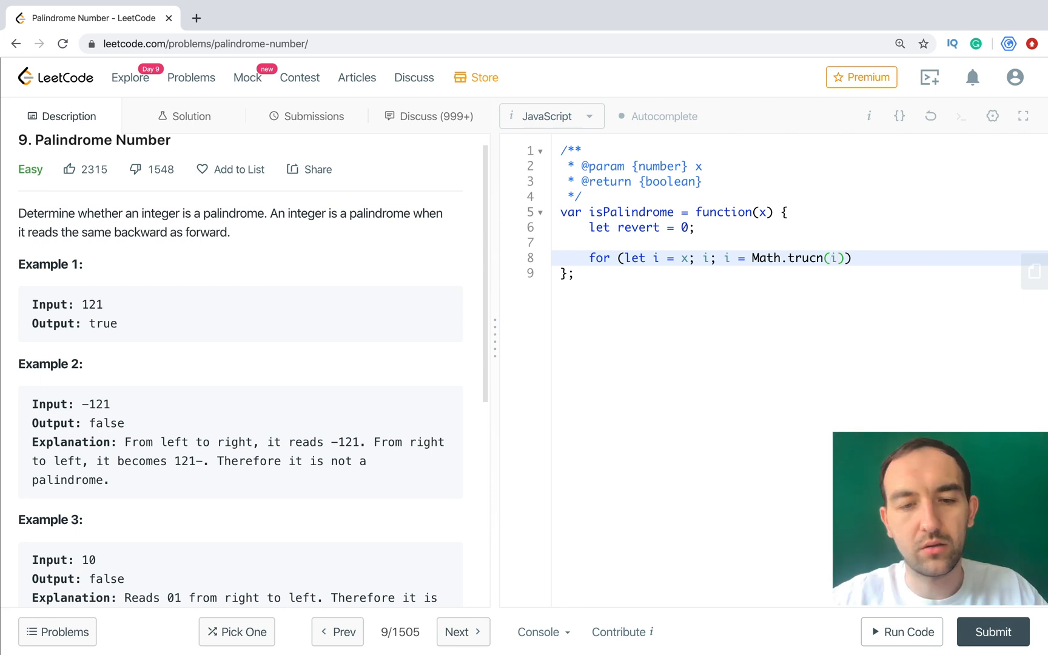
pyautogui.write('%')
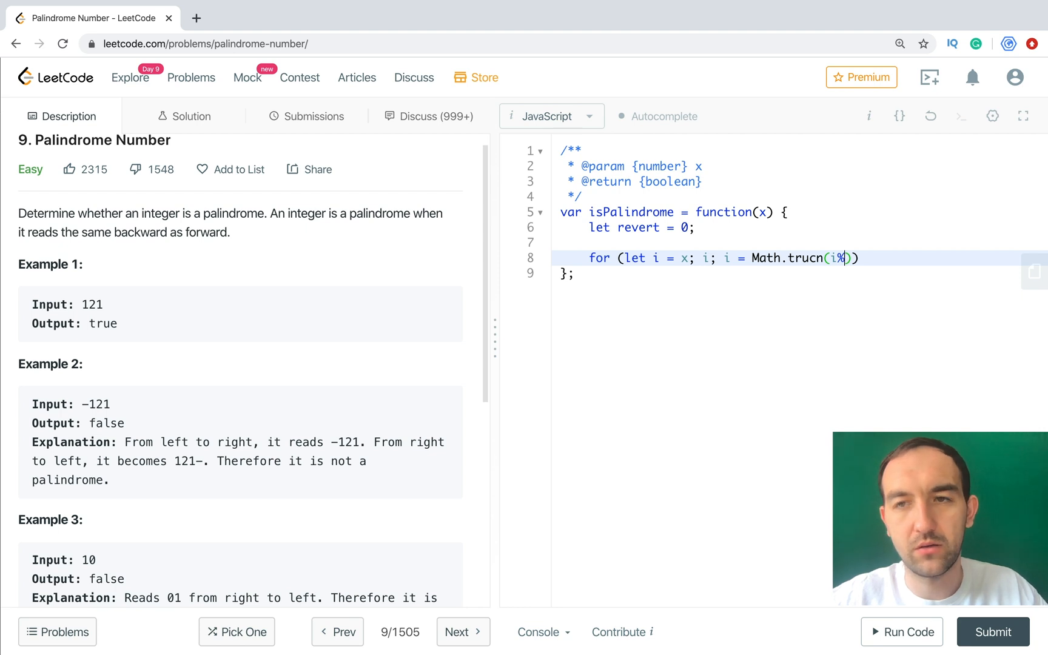
pyautogui.write('10')
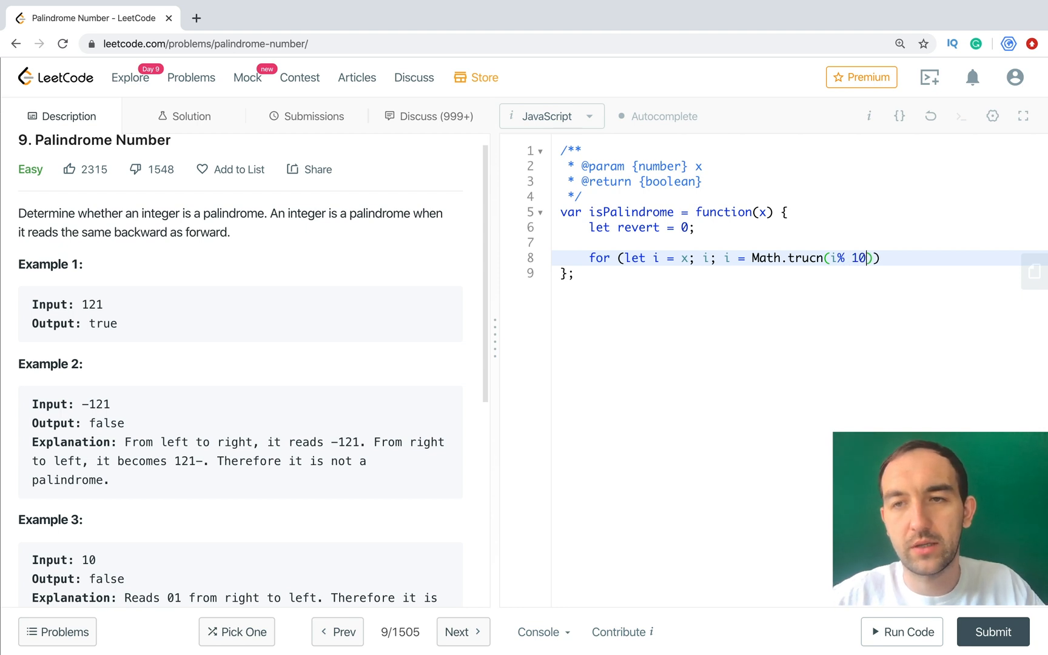
pyautogui.write(')')
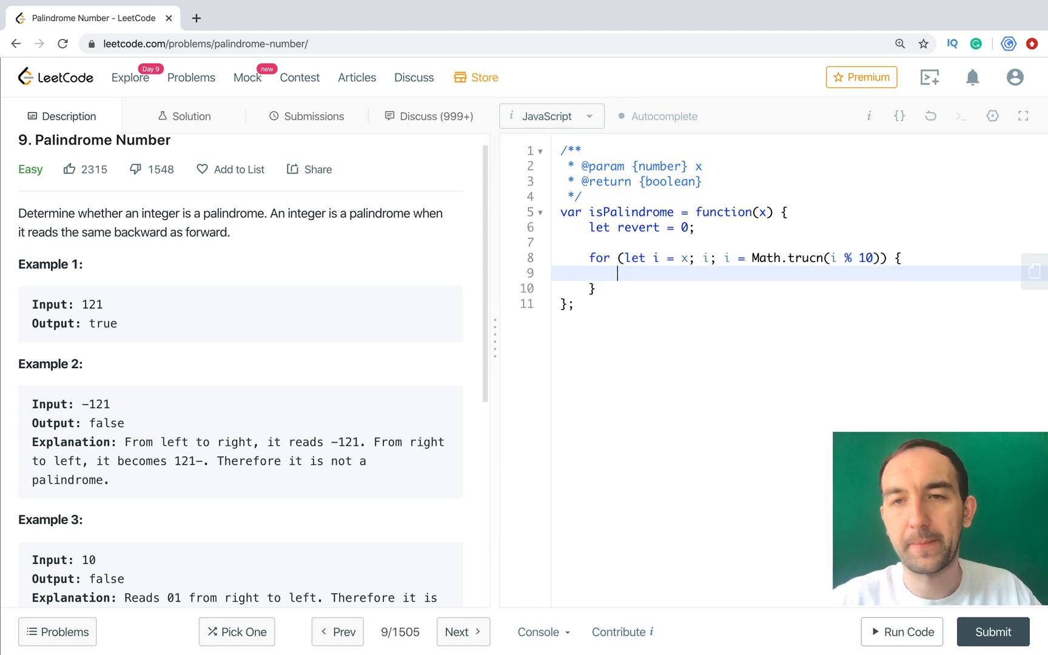
# Fill the loop body with revert = revert * 10 + i % 10; and change the step to i / 10.
pyautogui.write('revert = re')
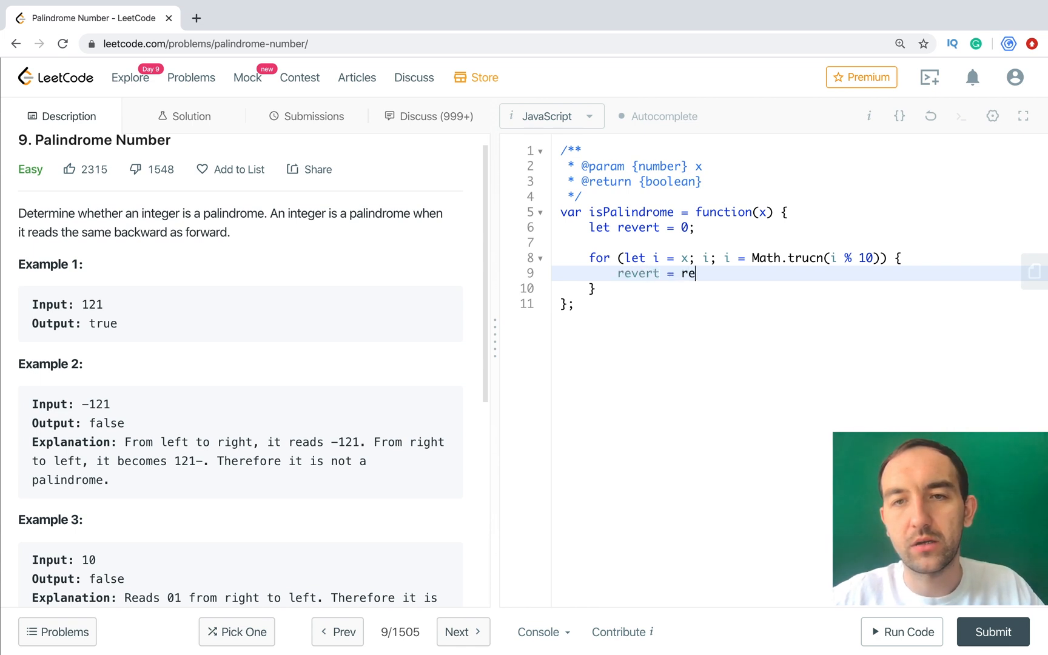
pyautogui.write('vert')
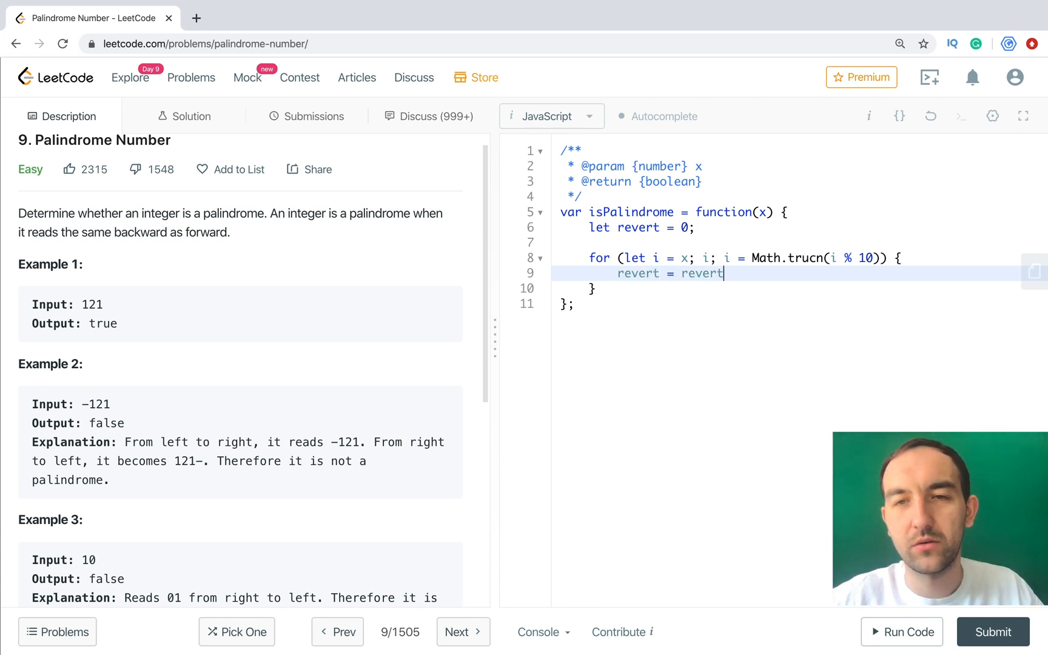
pyautogui.write('*')
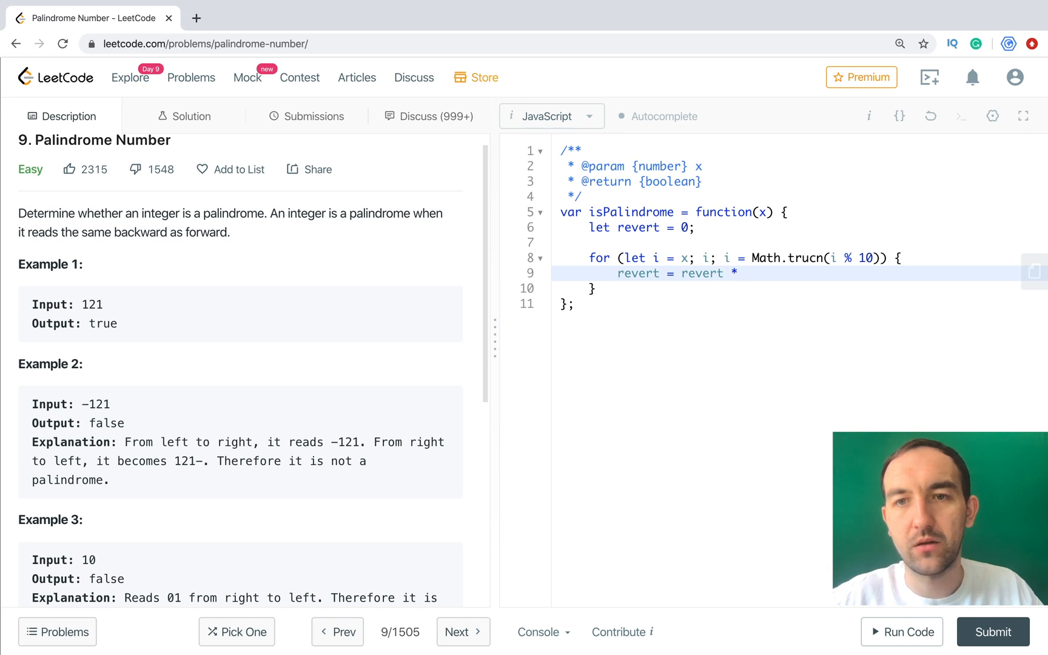
pyautogui.write('1')
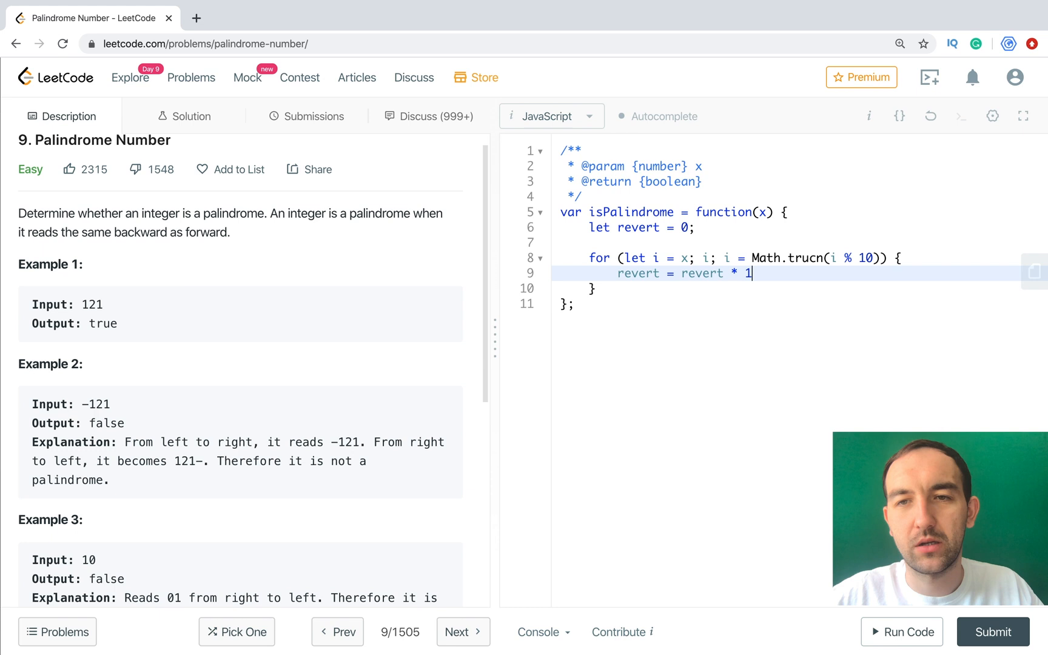
pyautogui.write('0 +')
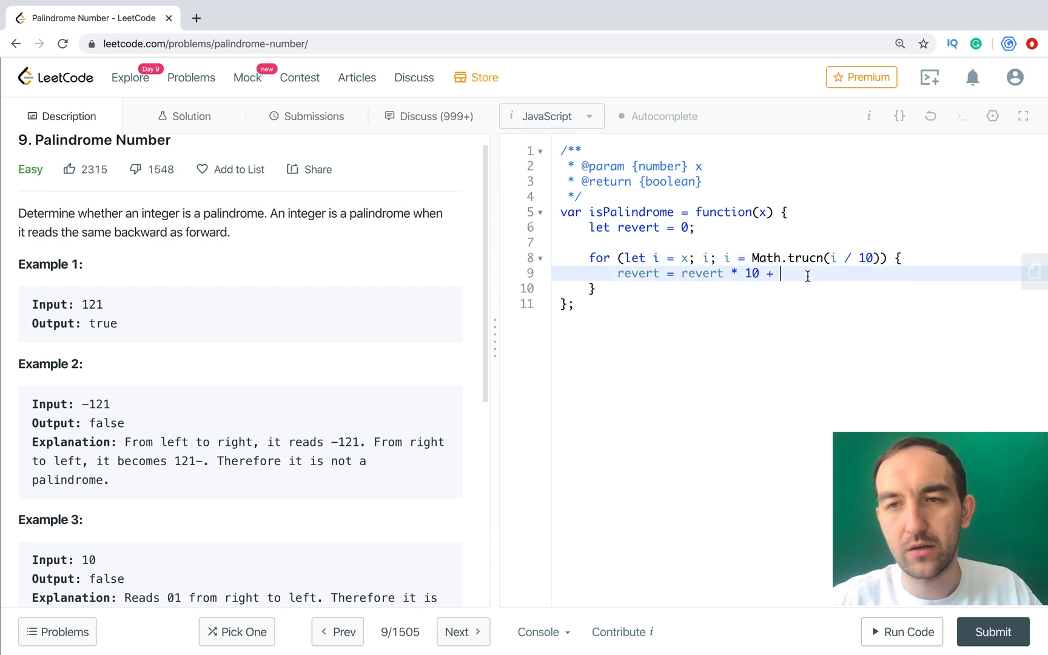
pyautogui.write('i %')
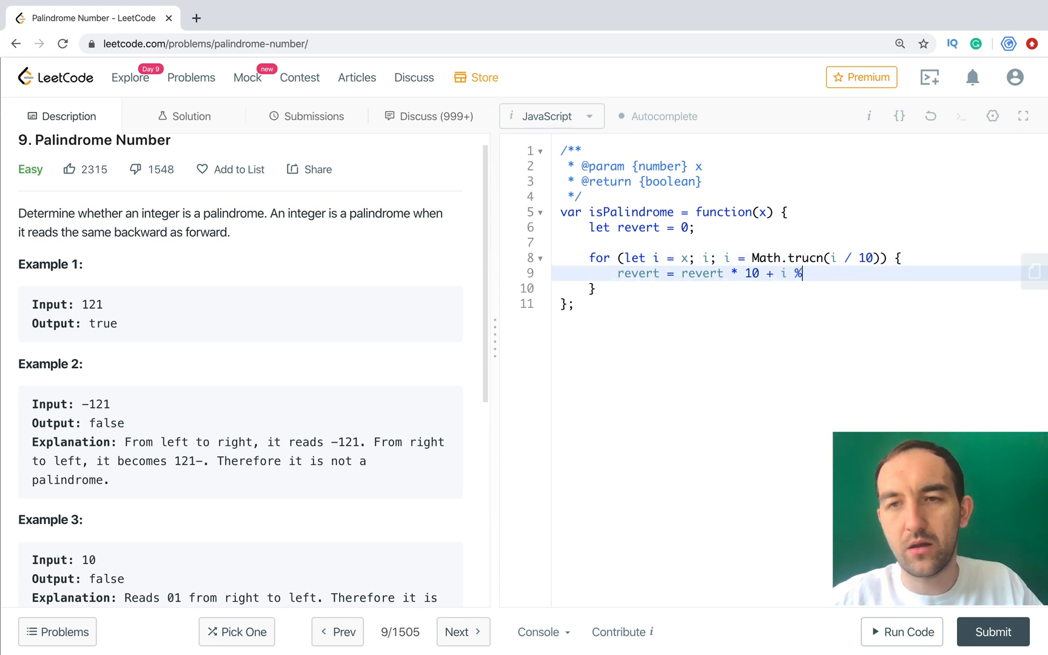
pyautogui.write('10;')
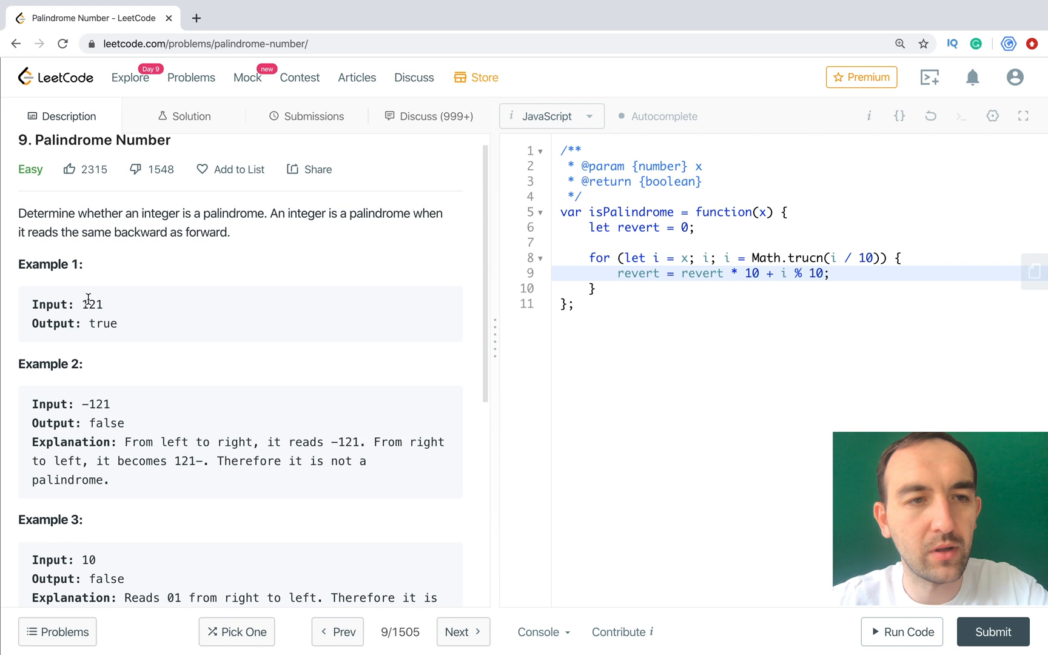
pyautogui.click(830, 273)
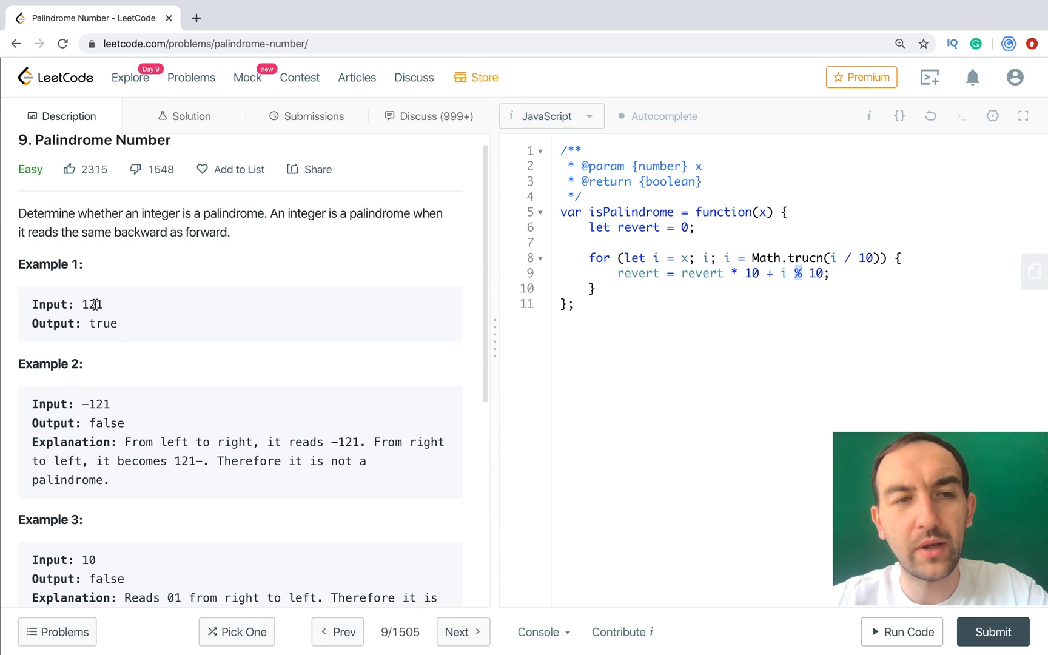
pyautogui.moveTo(130, 312)
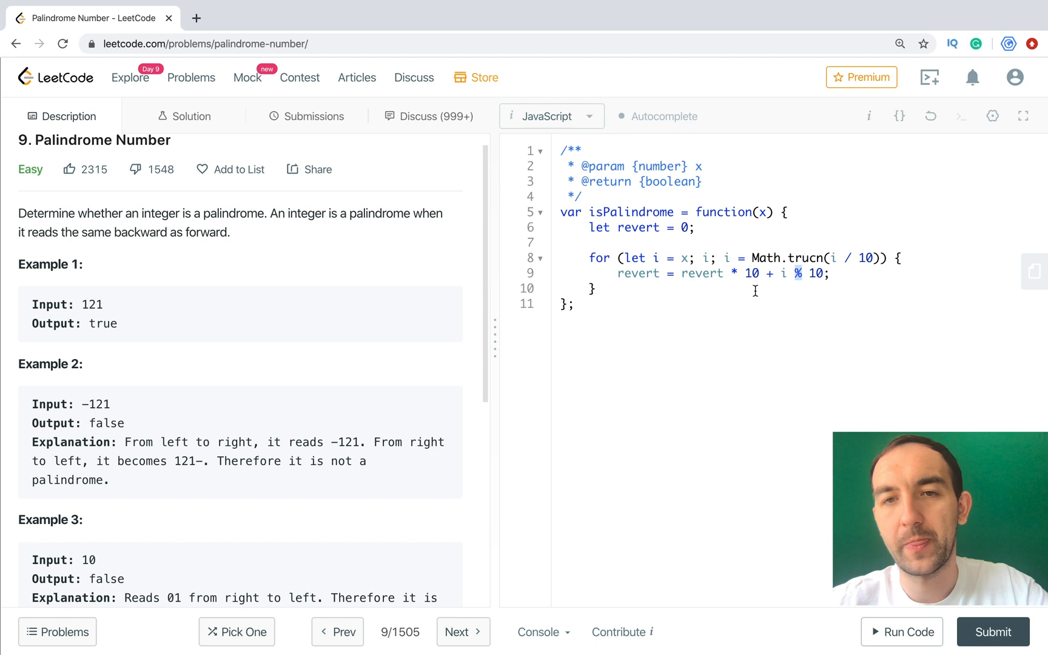
# Add a return x === revert statement below the loop.
pyautogui.press('Enter')
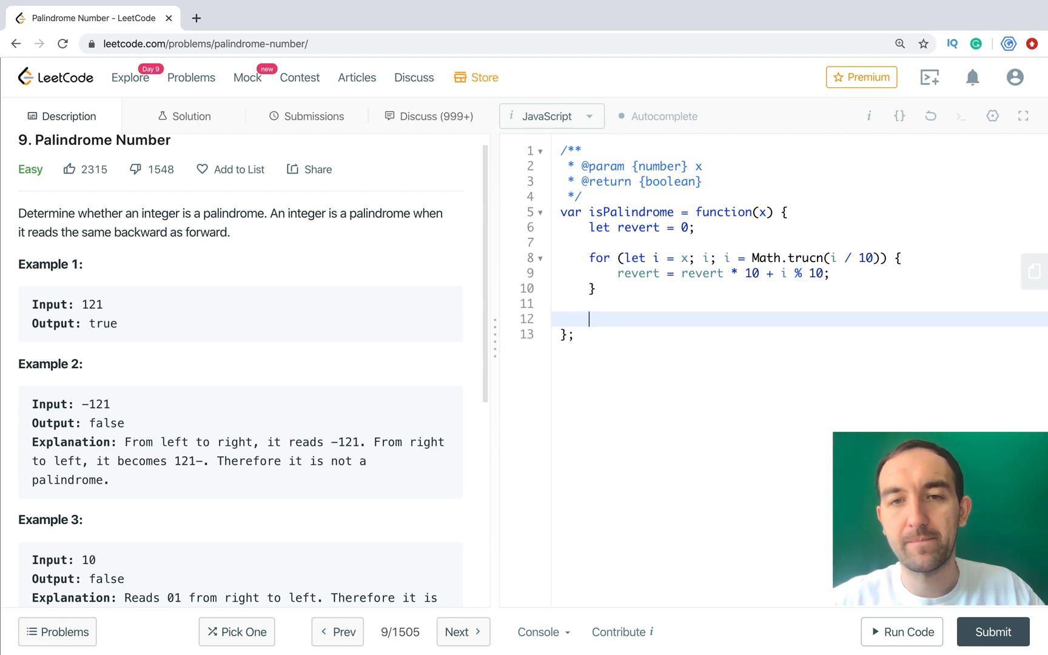
pyautogui.write('return')
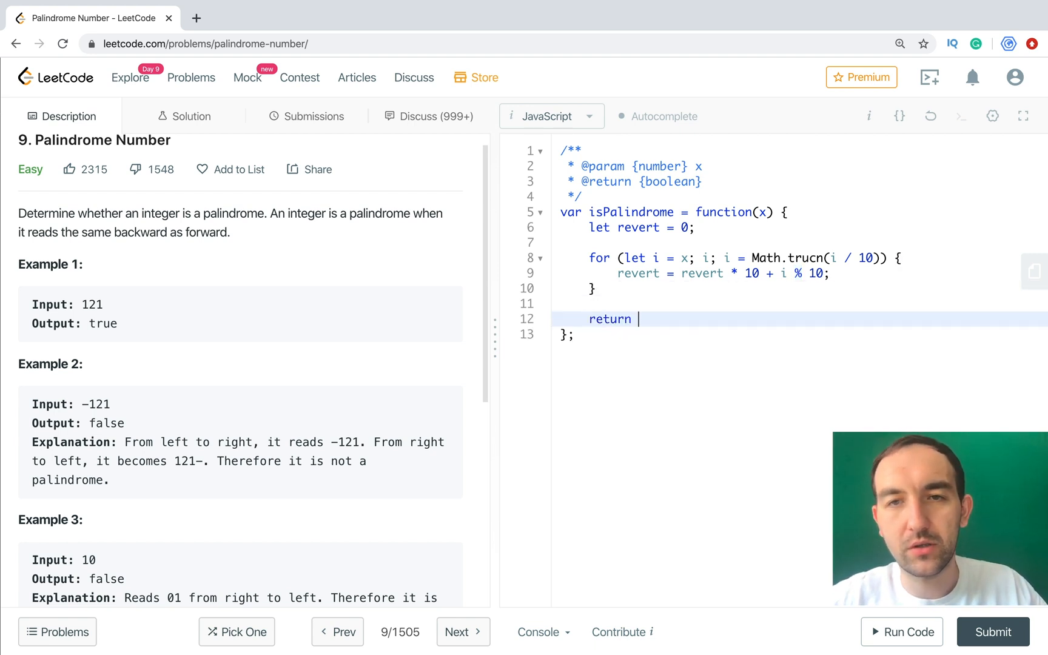
pyautogui.write('x ===')
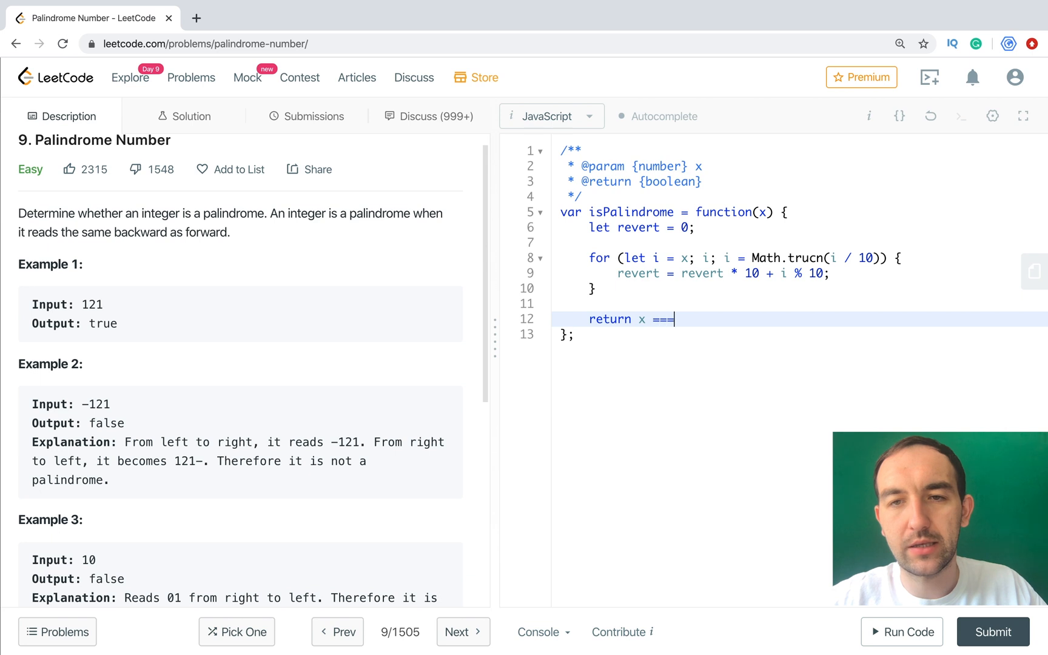
pyautogui.write('revert')
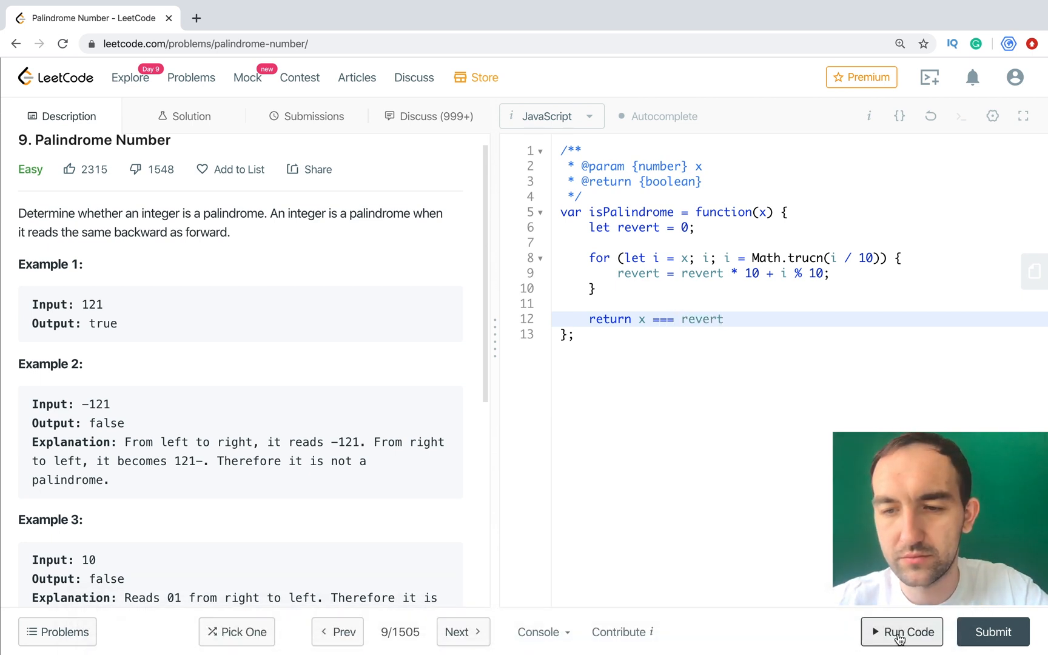
# Run the sample test and expand the 'Line 8 in solution.js' runtime error trace.
pyautogui.click(901, 631)
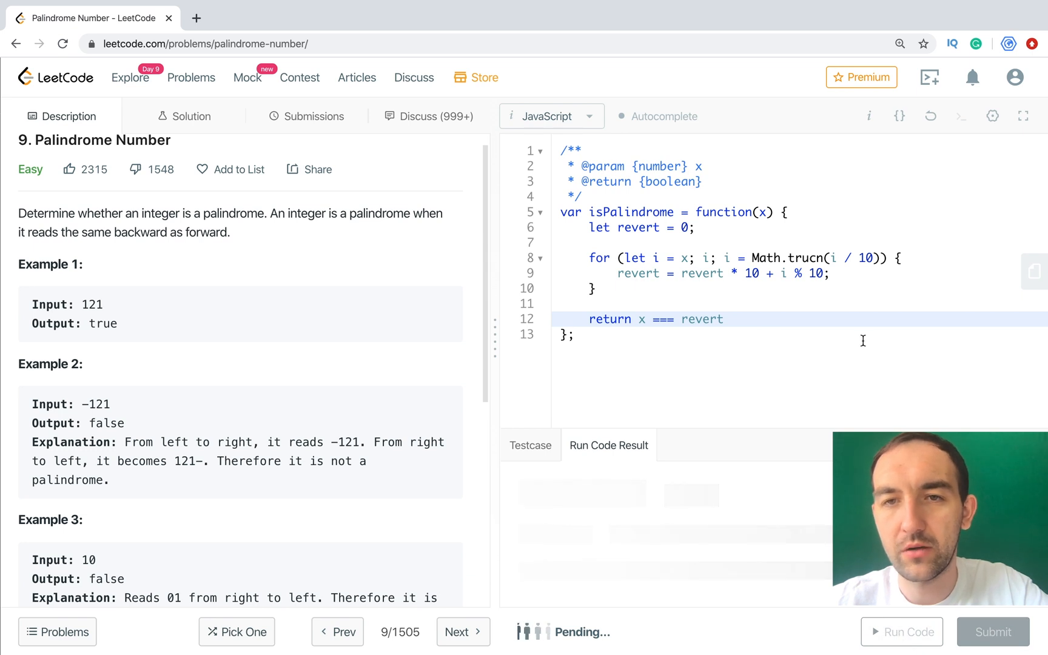
pyautogui.click(901, 632)
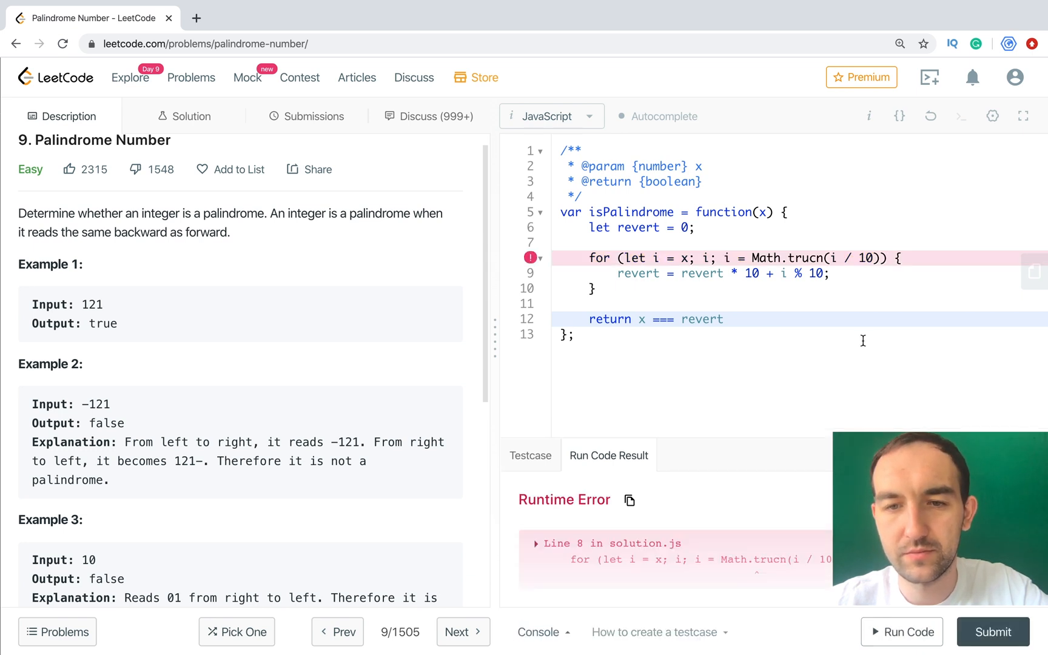
pyautogui.moveTo(779, 576)
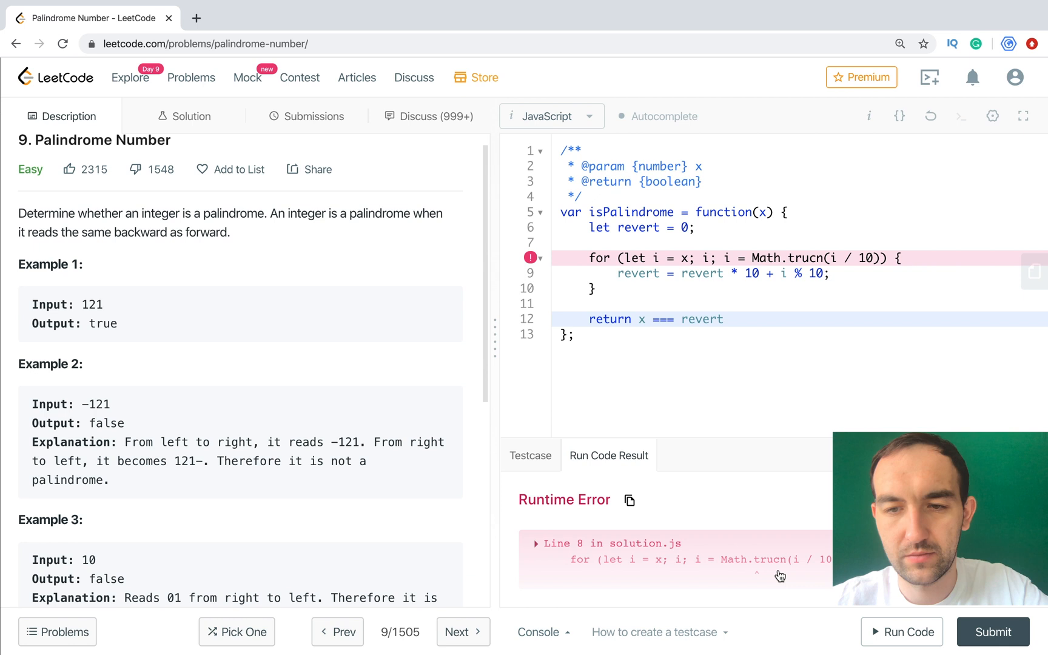
pyautogui.moveTo(701, 551)
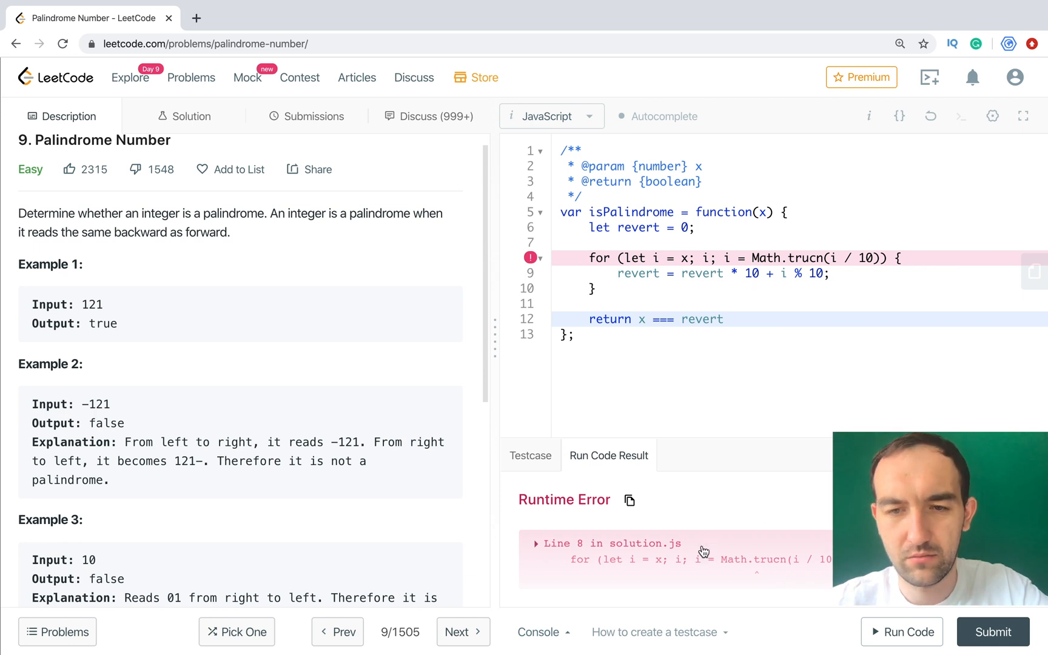
pyautogui.click(536, 539)
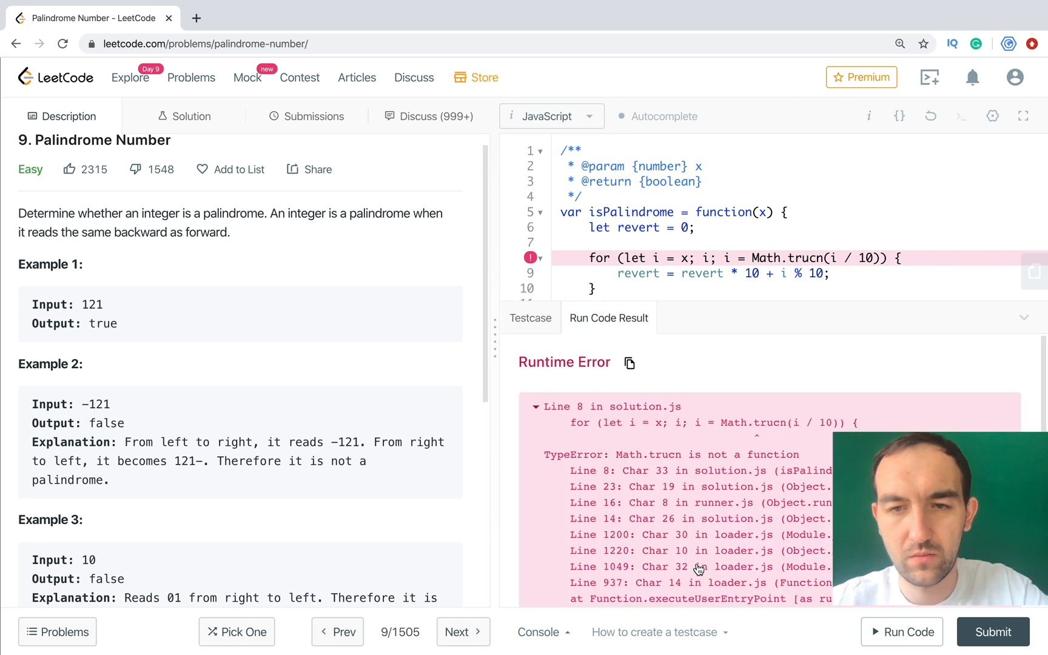
pyautogui.moveTo(799, 331)
pyautogui.write('n')
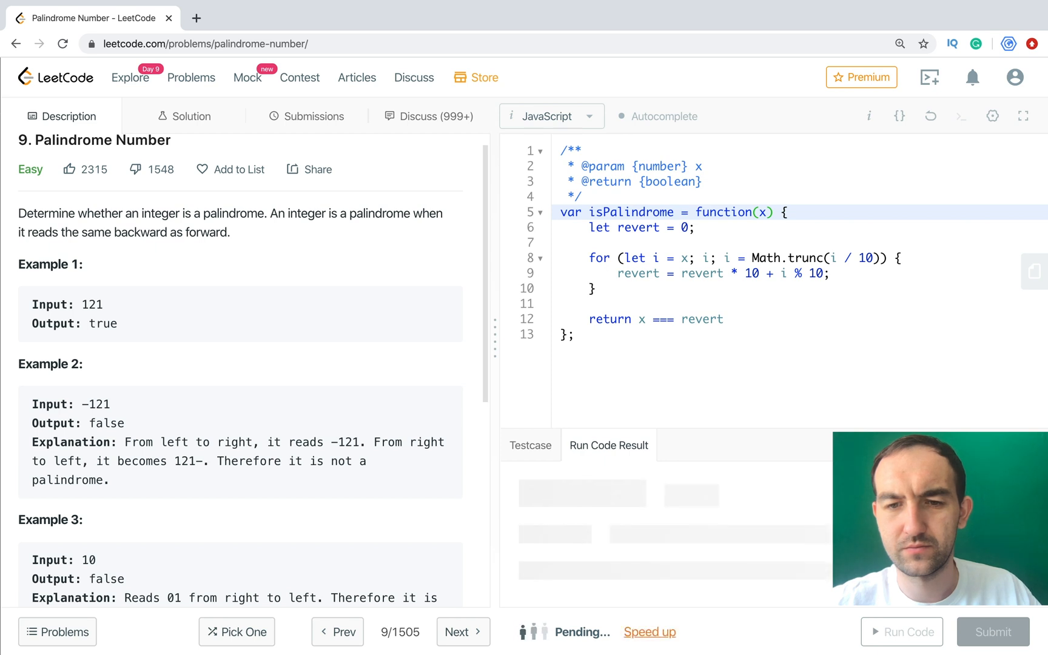
# Rerun the corrected Math.trunc code so sample 121 is Accepted with output true.
pyautogui.click(901, 631)
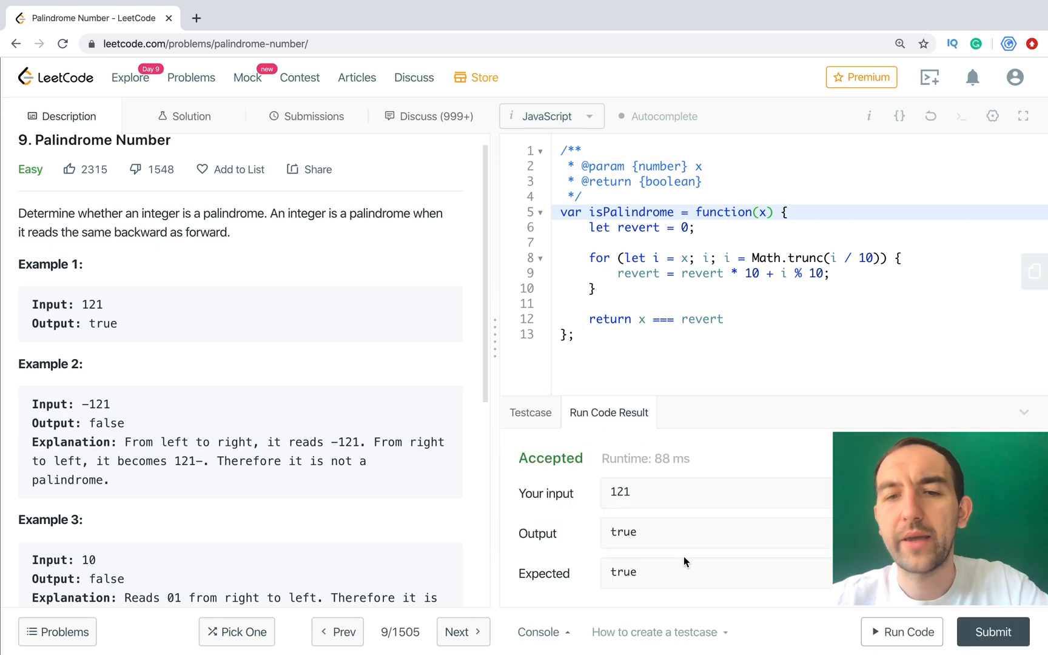
pyautogui.moveTo(799, 326)
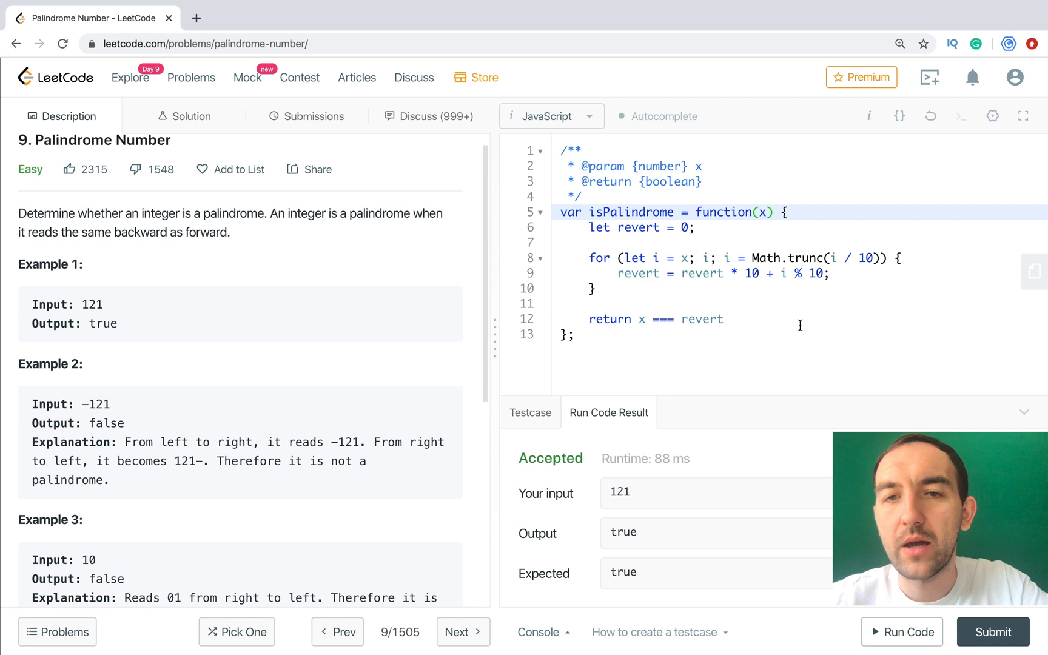
pyautogui.moveTo(661, 347)
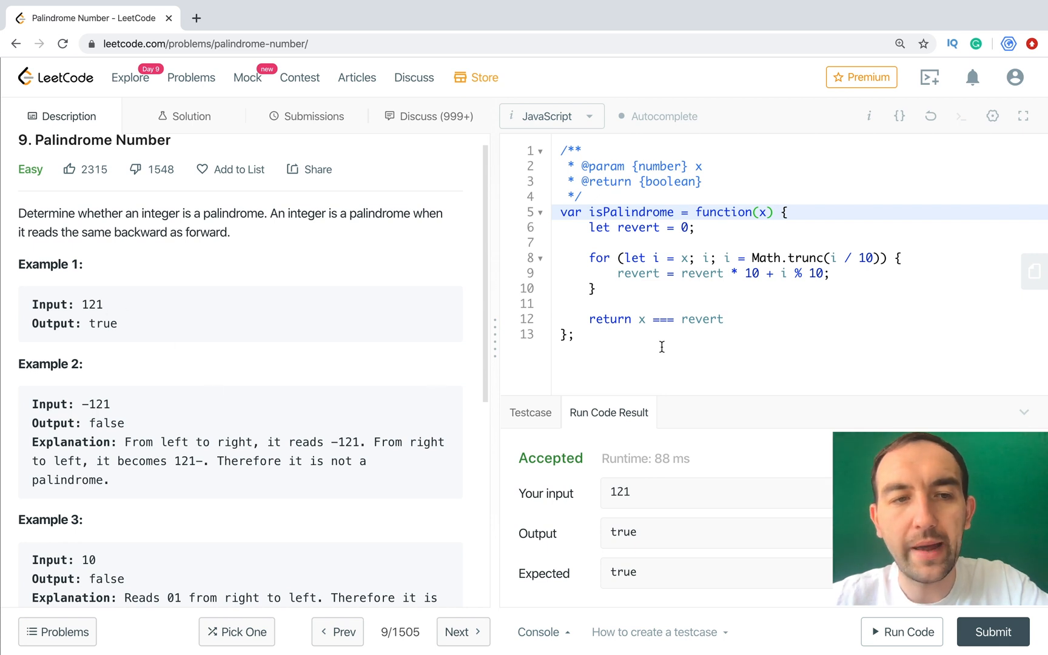
pyautogui.scroll(-3)
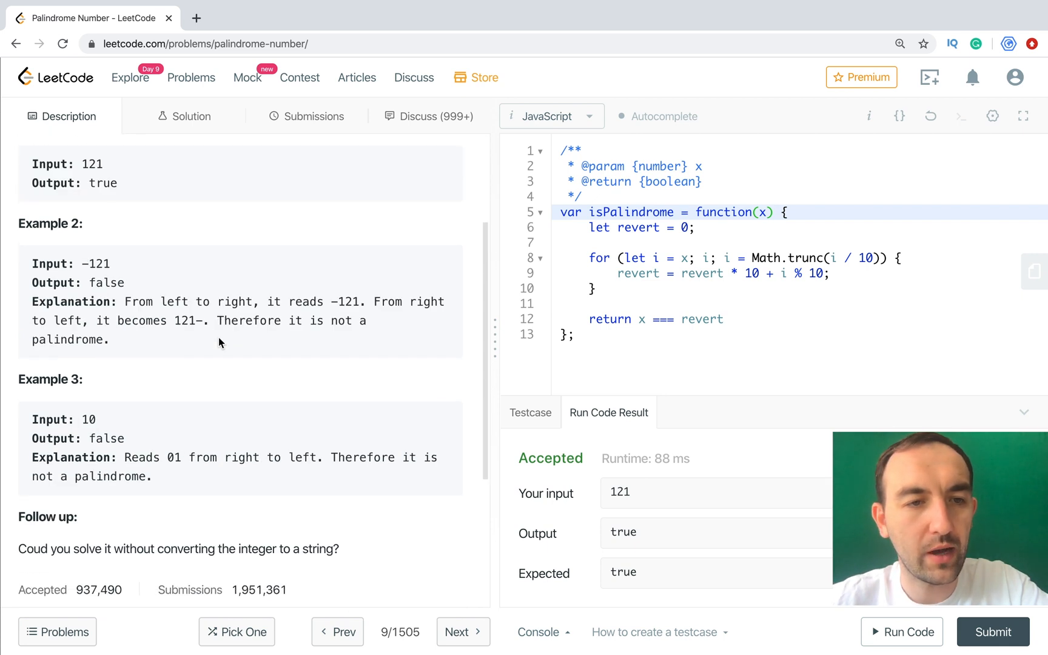
pyautogui.scroll(3)
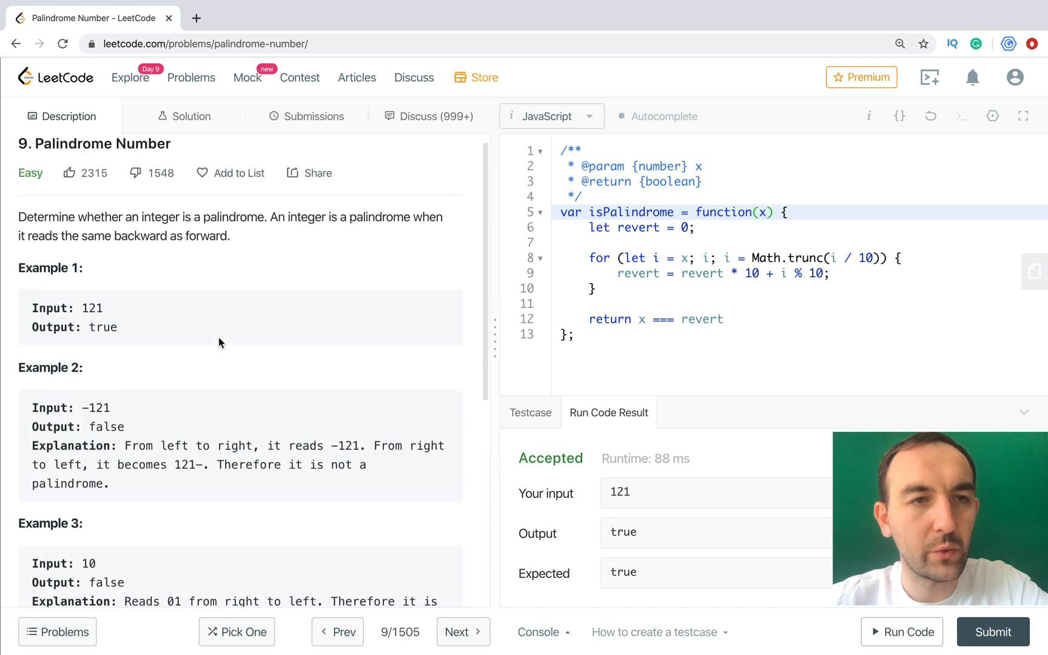
# Inspect the -121 and 10 example inputs in the problem description.
pyautogui.doubleClick(96, 417)
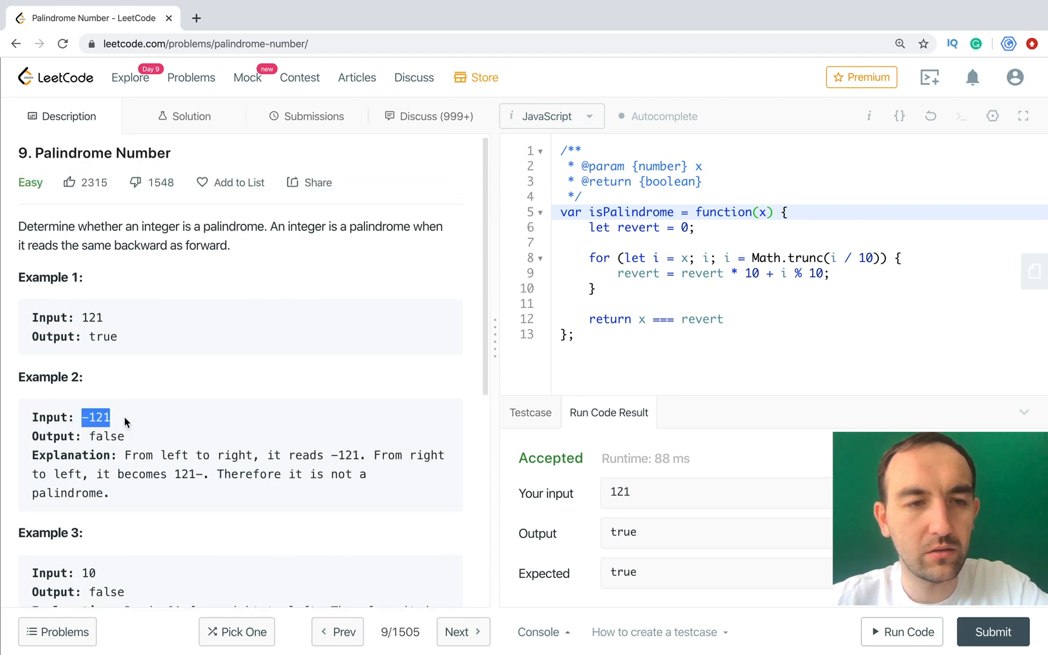
pyautogui.scroll(-3)
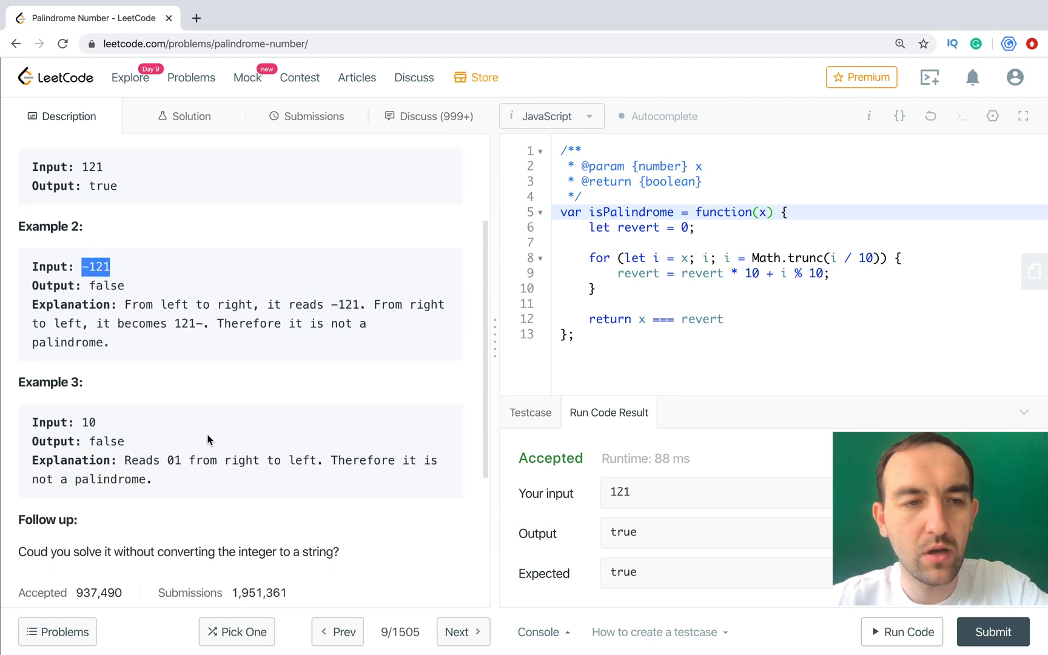
pyautogui.scroll(3)
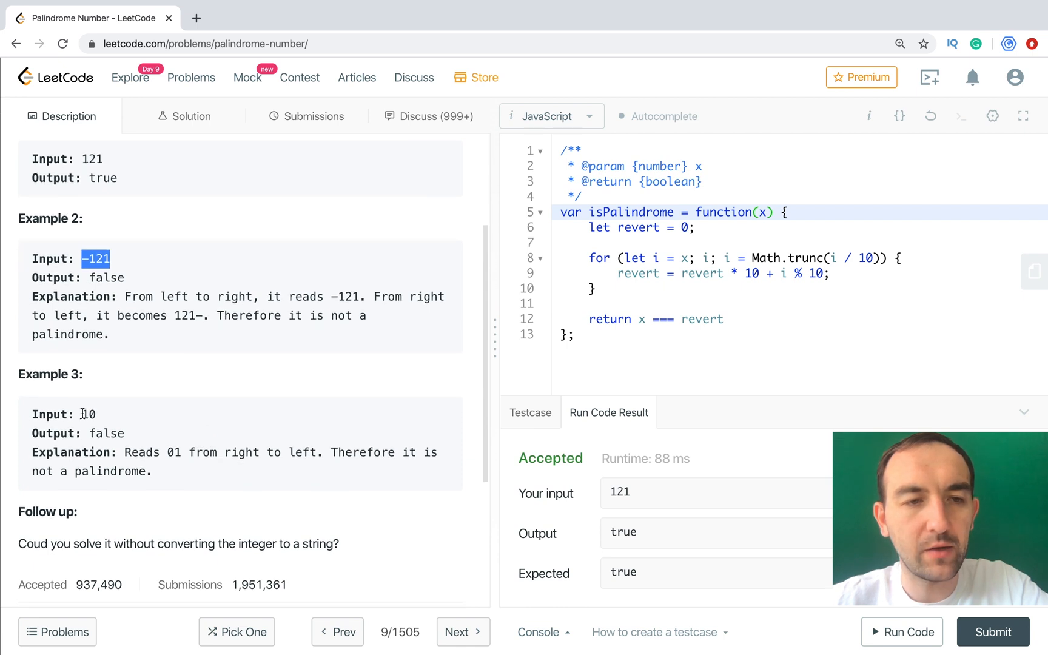
pyautogui.scroll(-3)
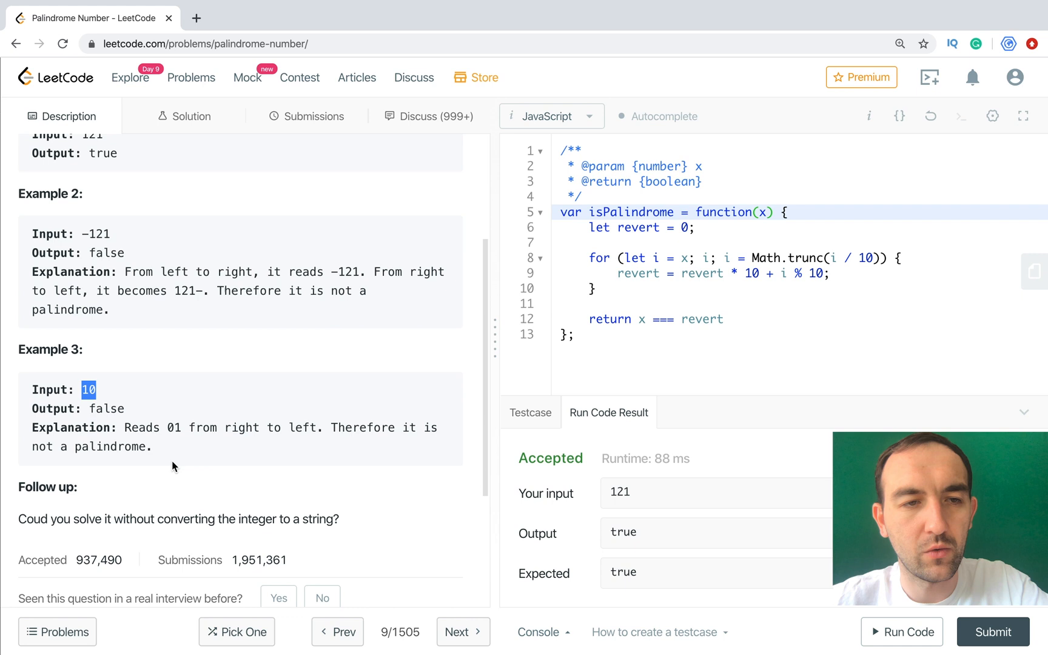
pyautogui.click(698, 227)
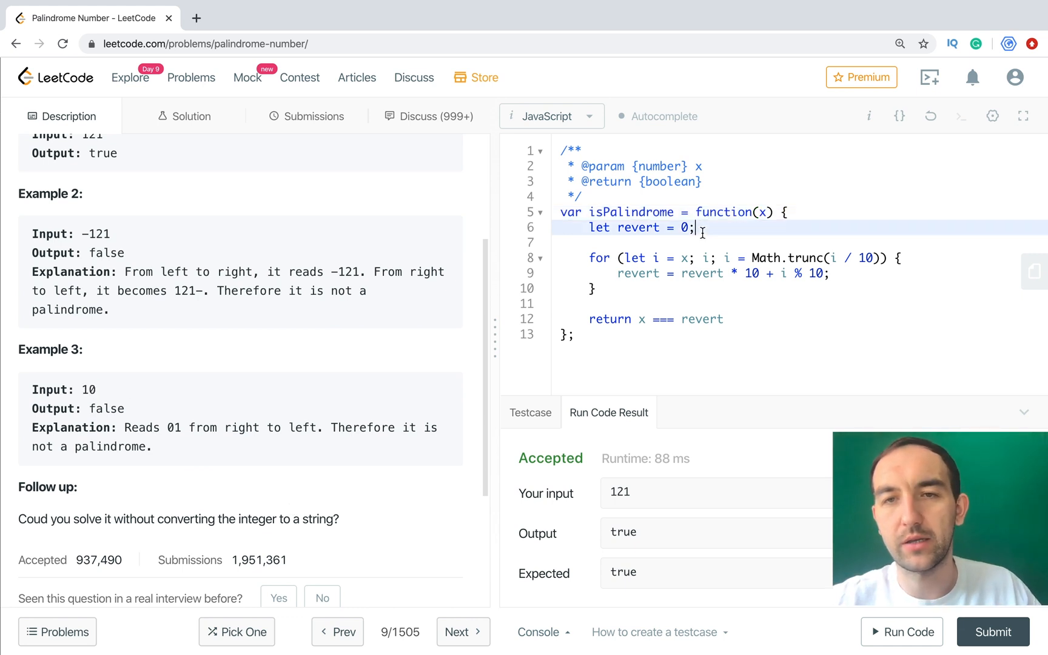
# Add the guard if (x < 0 || !(x % 10)) { return false } and run the code.
pyautogui.write('if (')
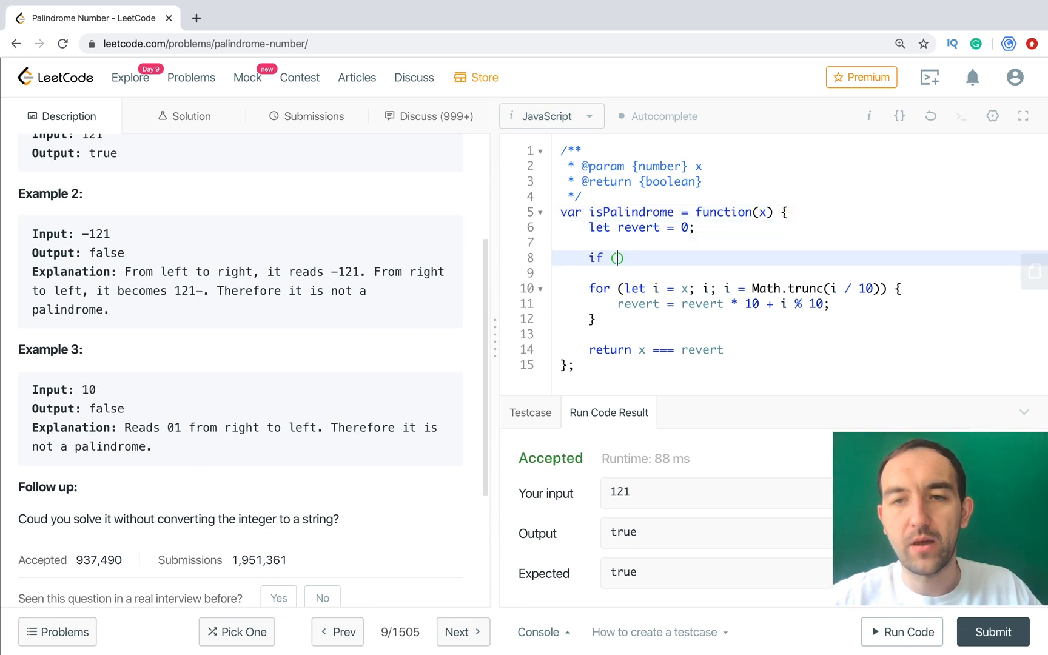
pyautogui.write('x < 0')
pyautogui.write('ret')
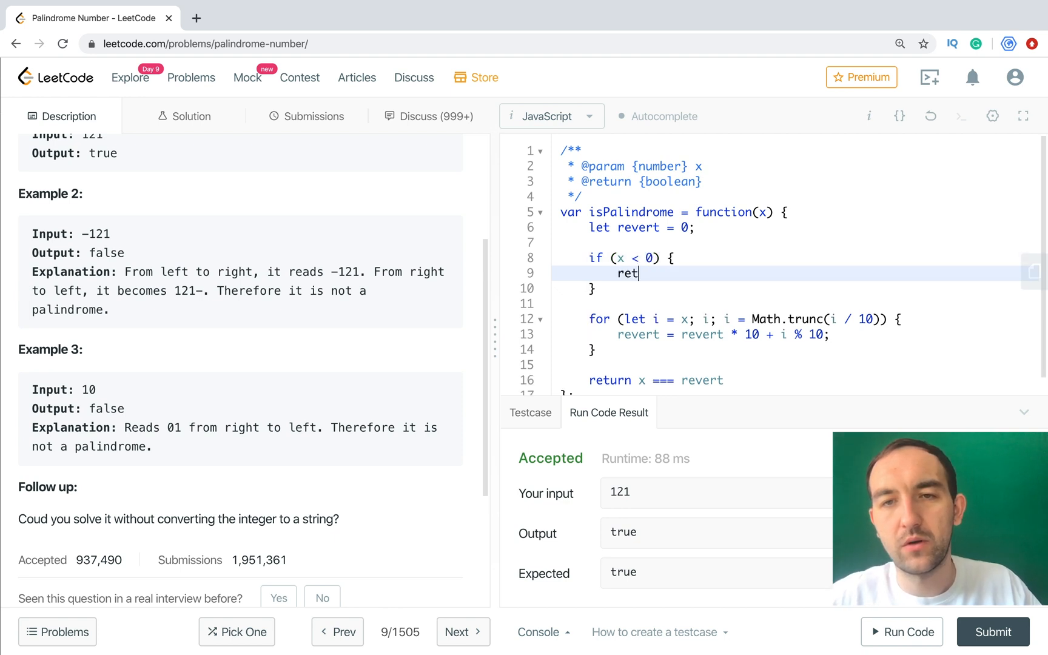
pyautogui.write('urn false')
pyautogui.click(799, 257)
pyautogui.write(' || x ')
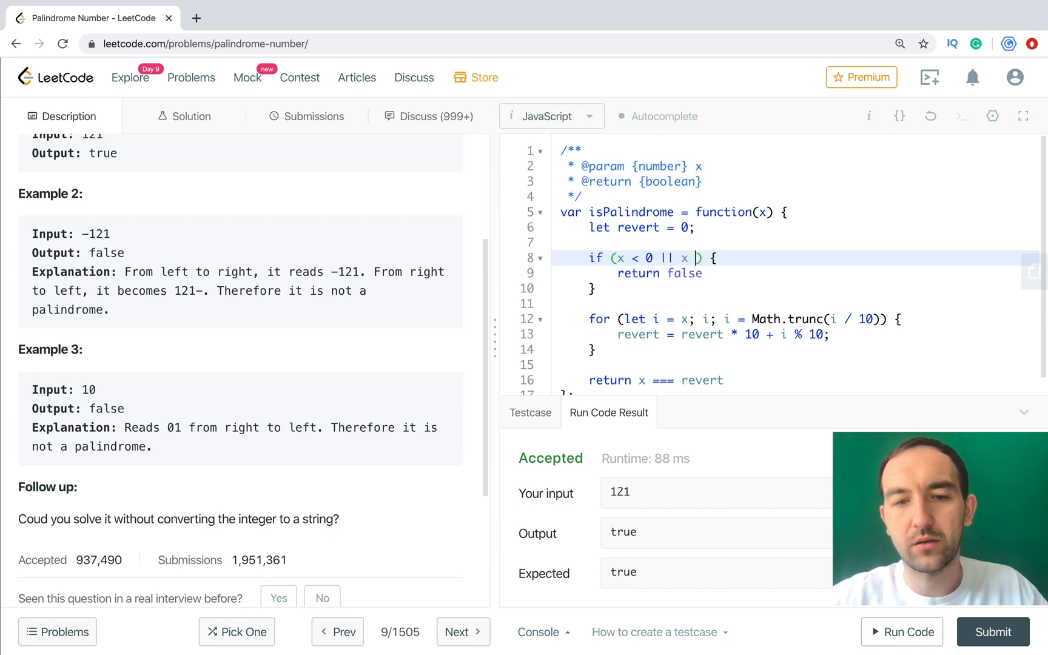
pyautogui.write('% 10')
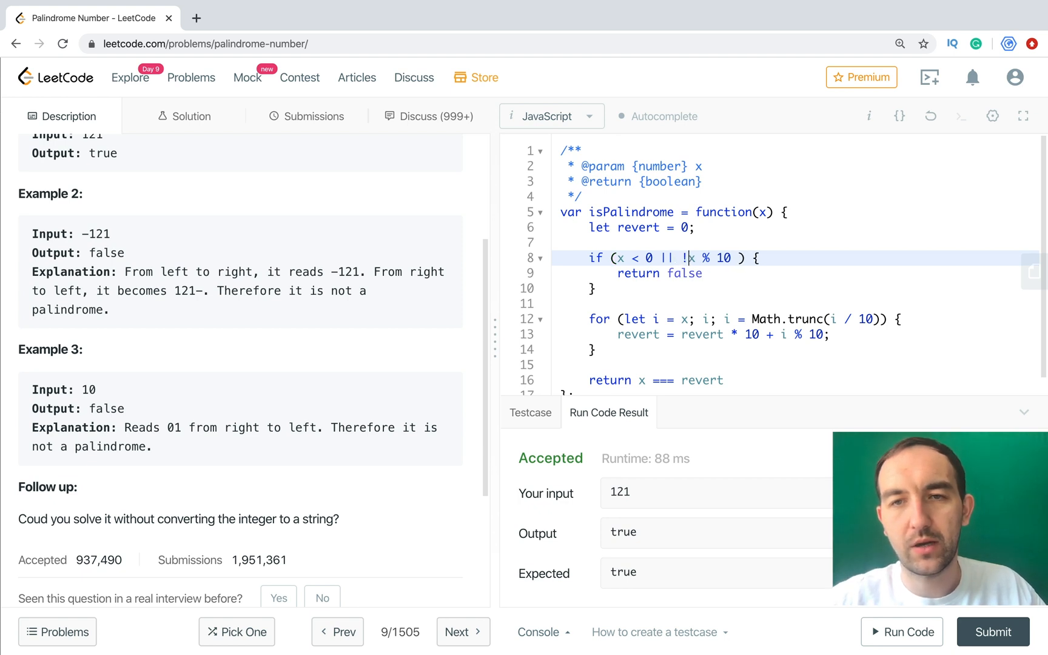
pyautogui.write('(x % 10)')
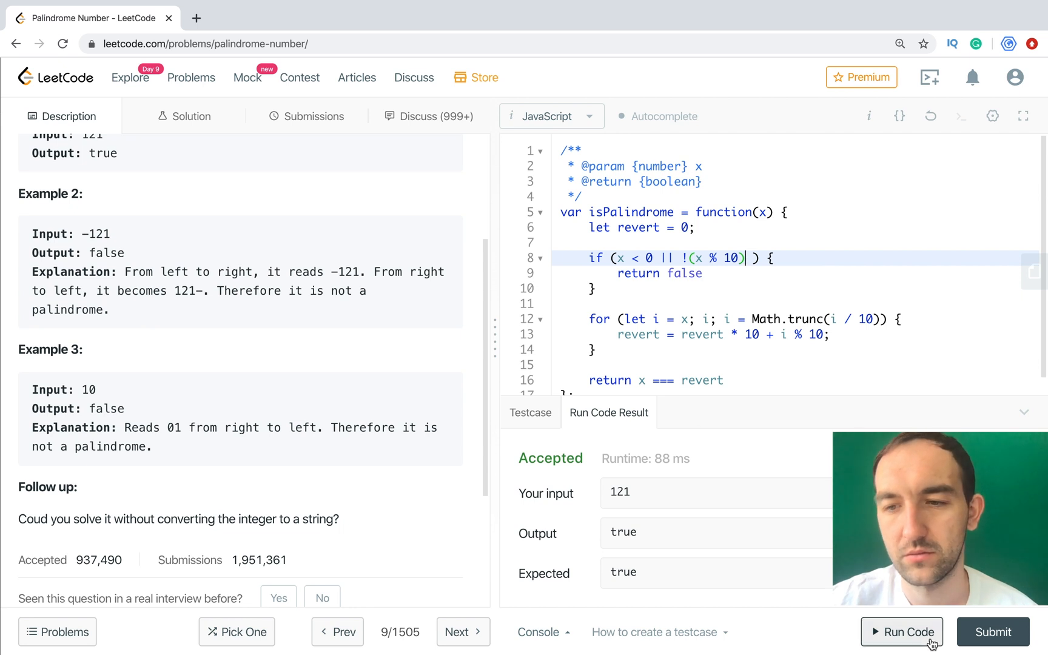
pyautogui.click(992, 631)
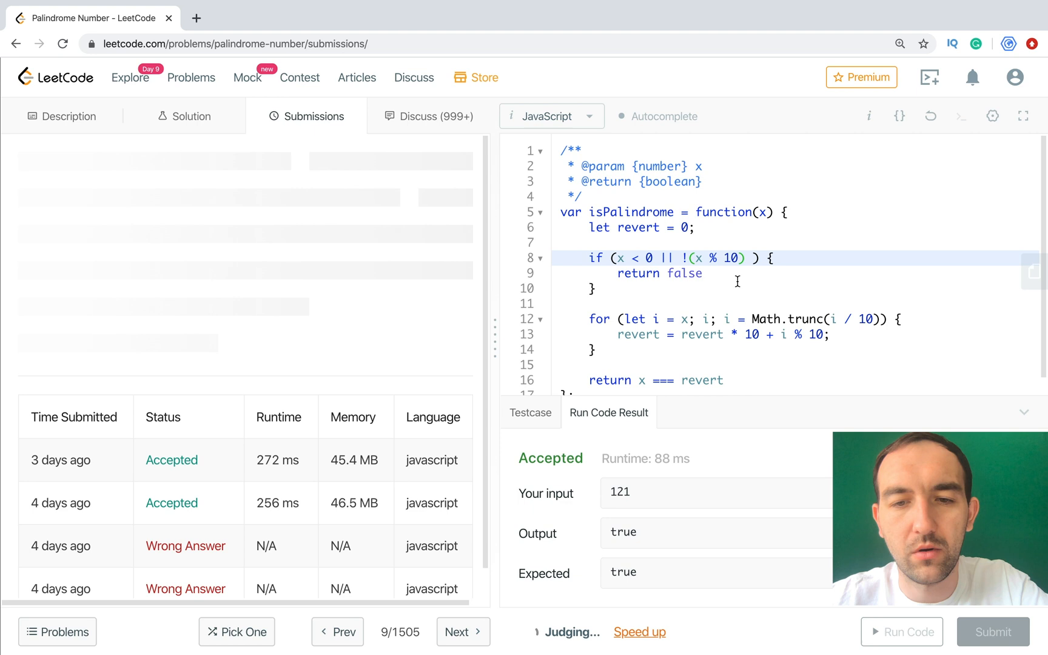
# Review the Wrong Answer result where input 0 returned false instead of true.
pyautogui.click(993, 631)
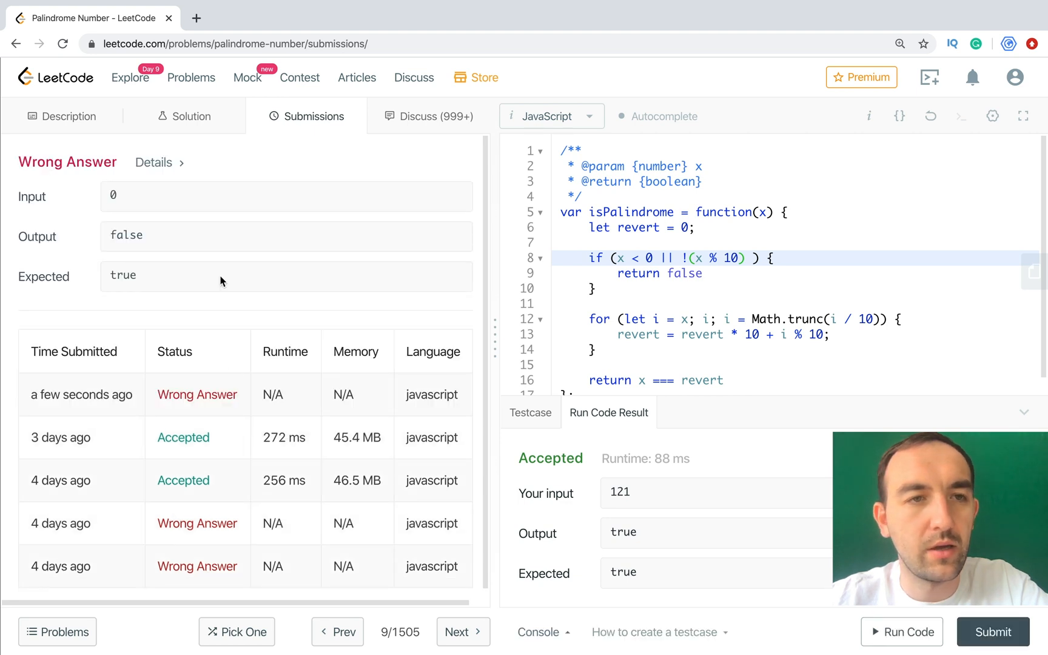
pyautogui.moveTo(243, 285)
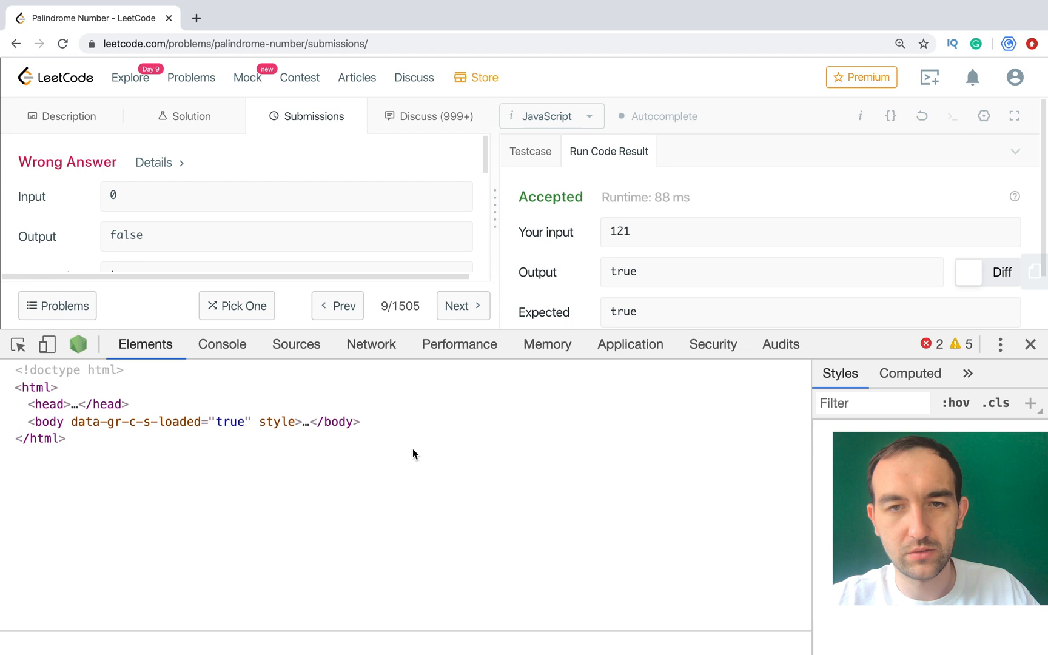
# Evaluate 0 % 10 in the DevTools console, see 0, then close DevTools.
pyautogui.click(222, 343)
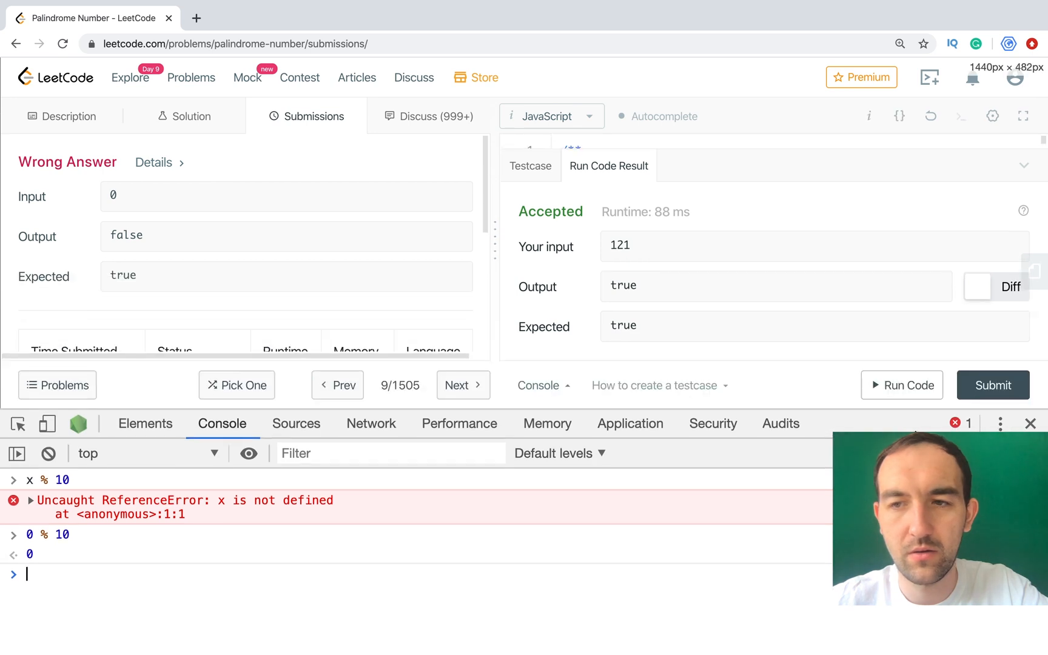
pyautogui.click(1031, 423)
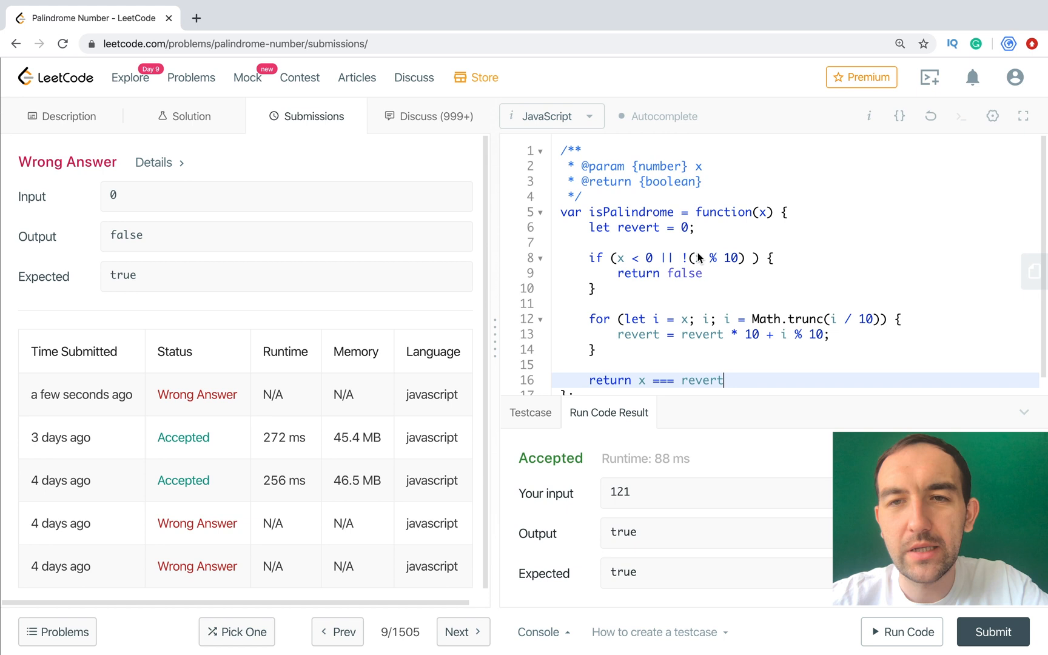
pyautogui.moveTo(696, 262)
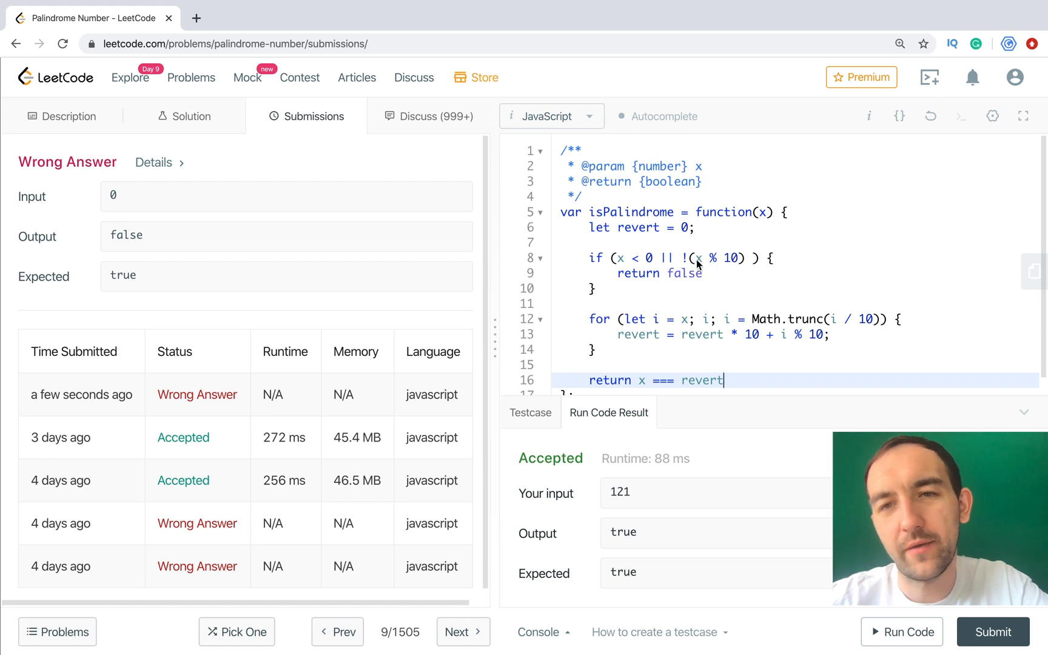
pyautogui.moveTo(718, 249)
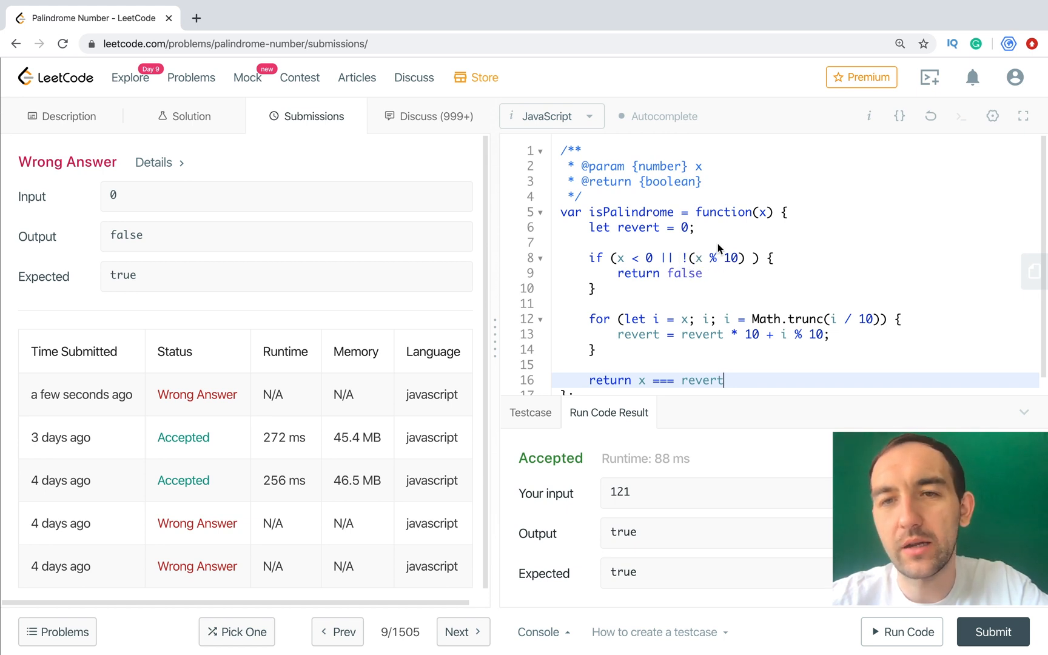
pyautogui.moveTo(675, 280)
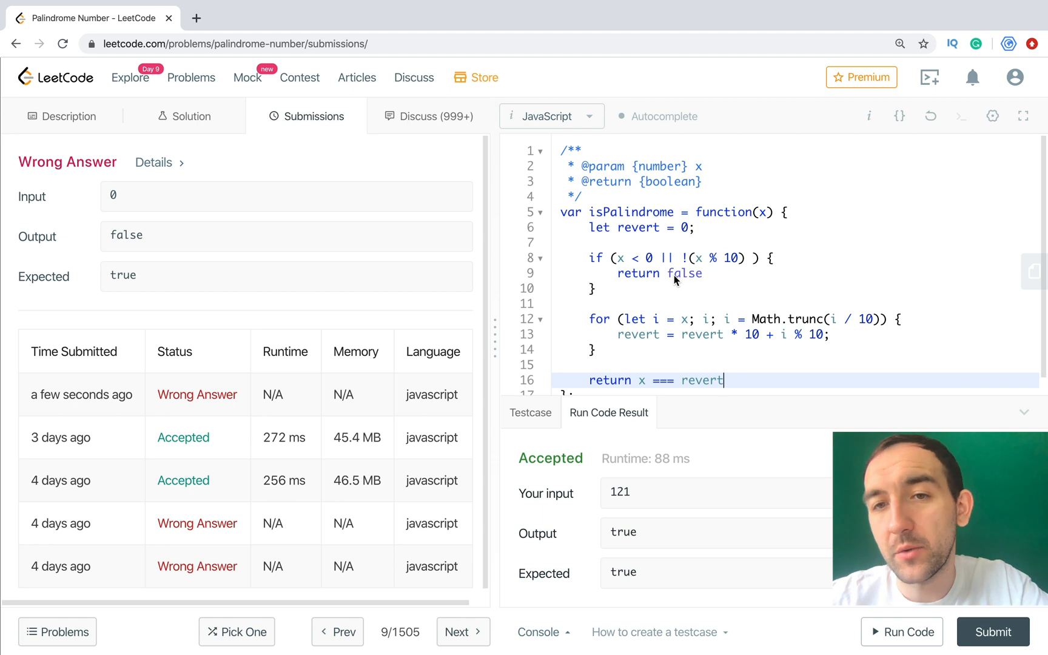
pyautogui.moveTo(61, 185)
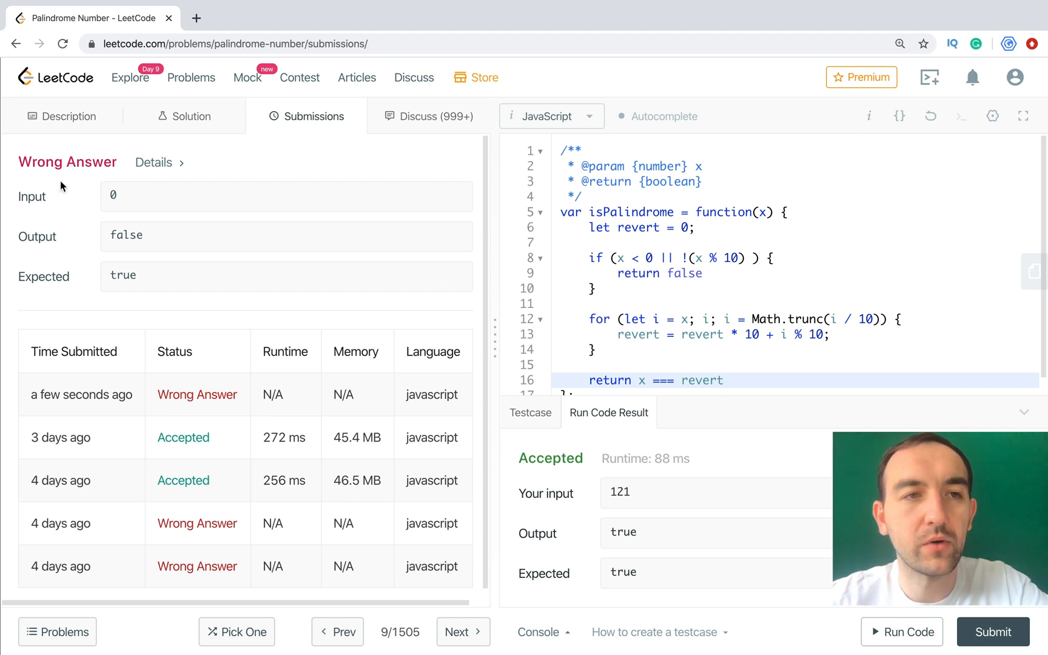
pyautogui.moveTo(140, 242)
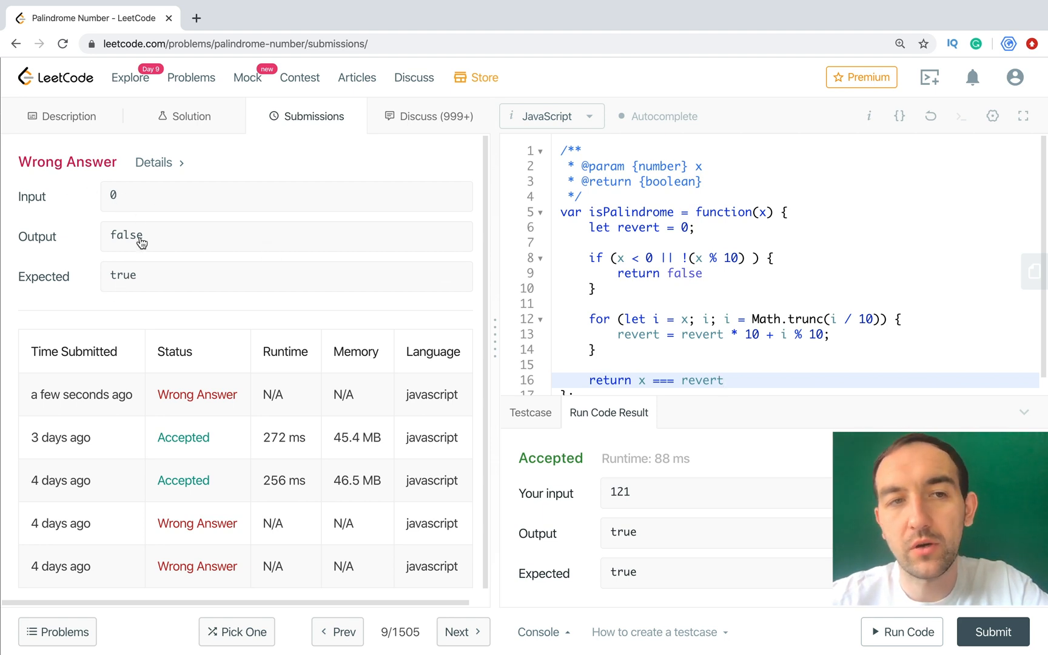
pyautogui.moveTo(118, 198)
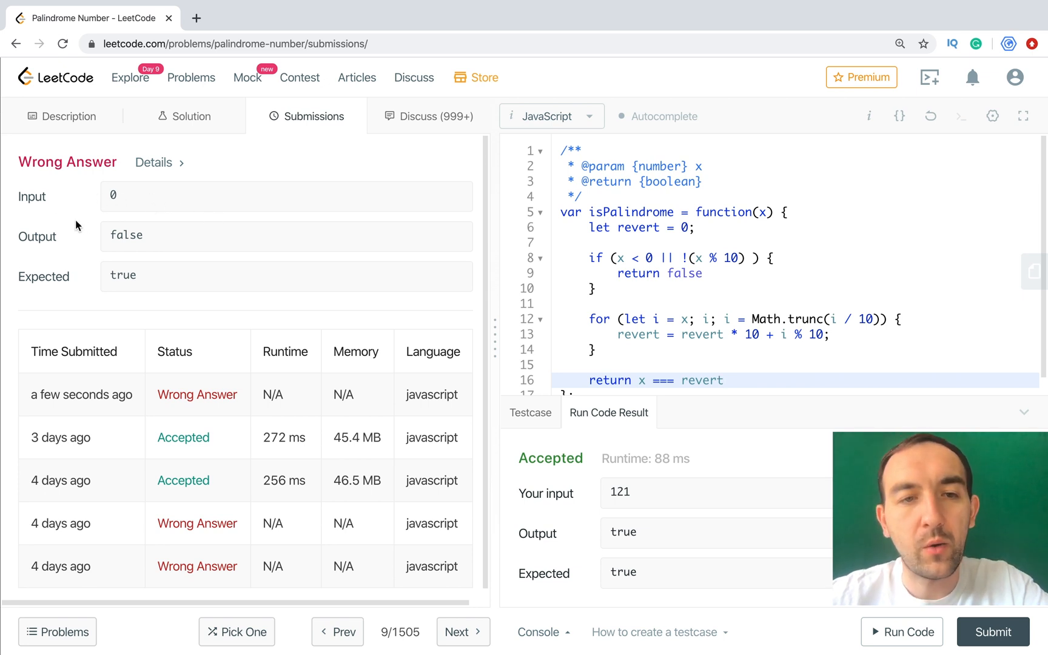
pyautogui.moveTo(749, 255)
pyautogui.write('(')
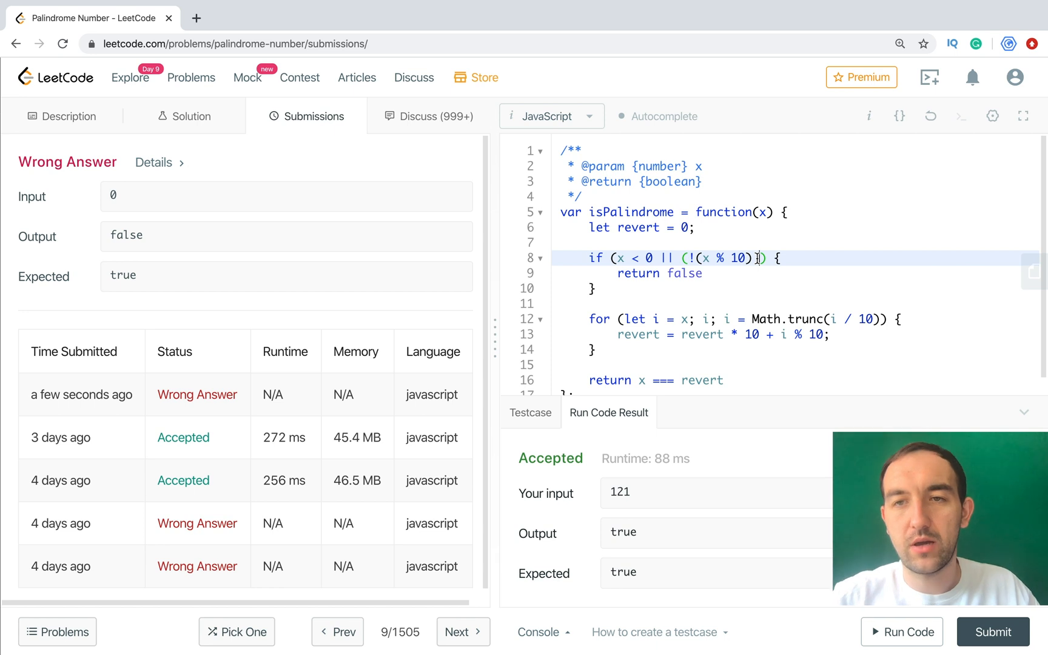
# Add && x !== 0 to the trailing-zero condition and submit the solution.
pyautogui.write('&& x')
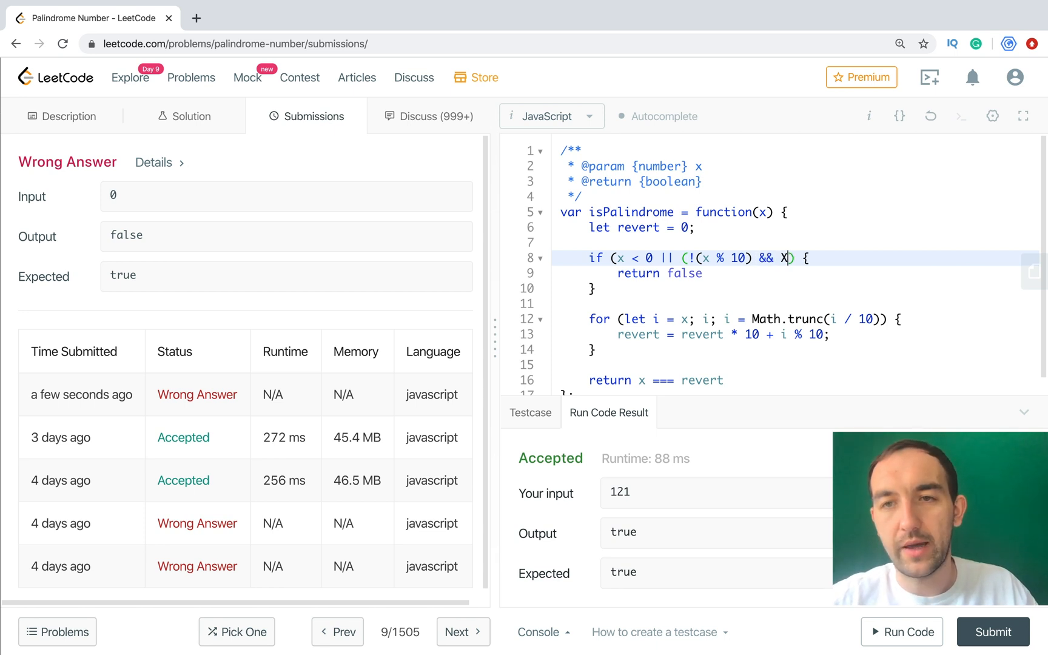
pyautogui.write('!==')
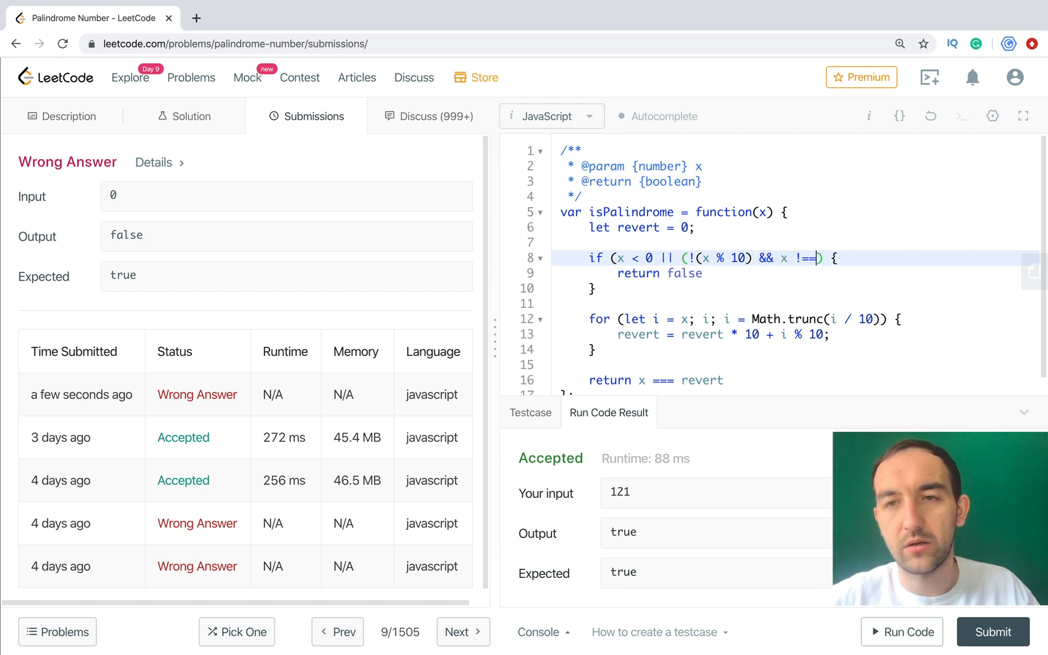
pyautogui.write('0')
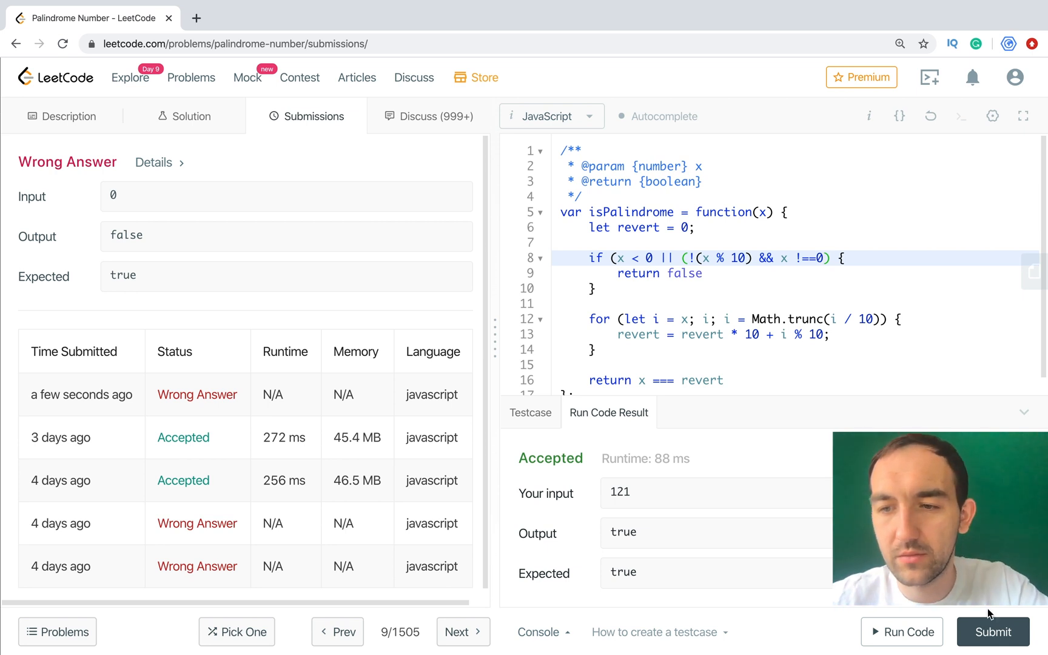
pyautogui.click(993, 631)
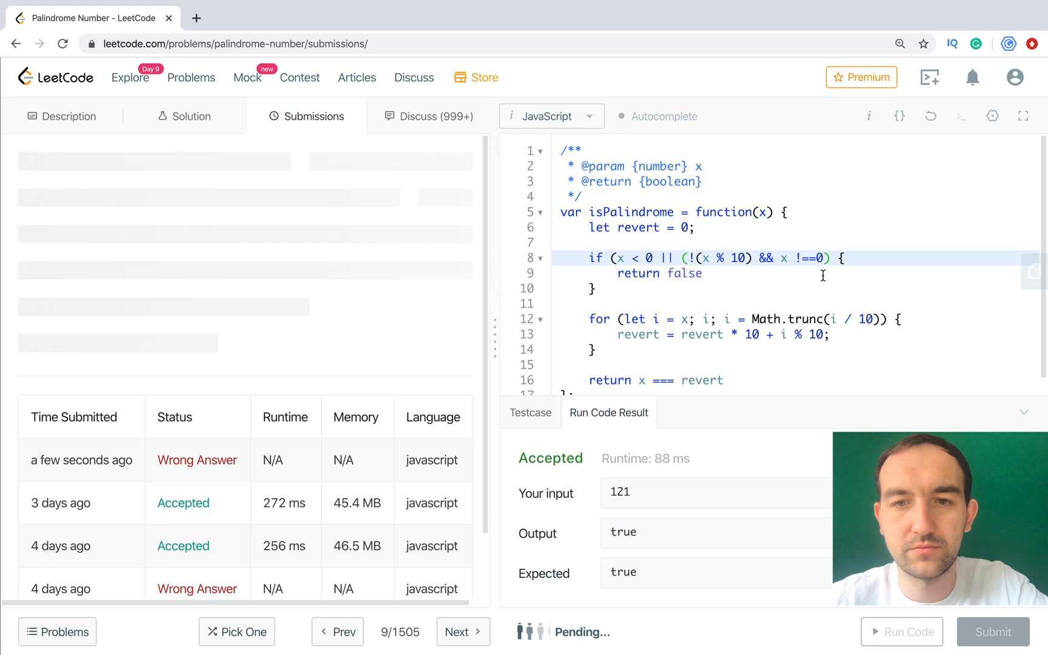
pyautogui.click(993, 631)
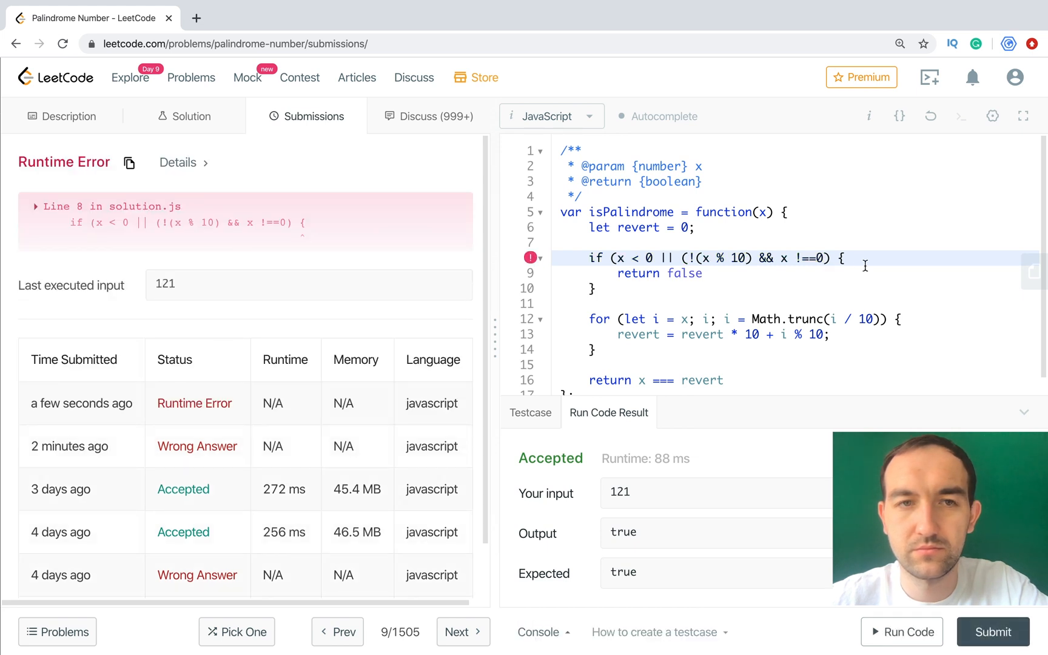
pyautogui.moveTo(728, 279)
pyautogui.write(')')
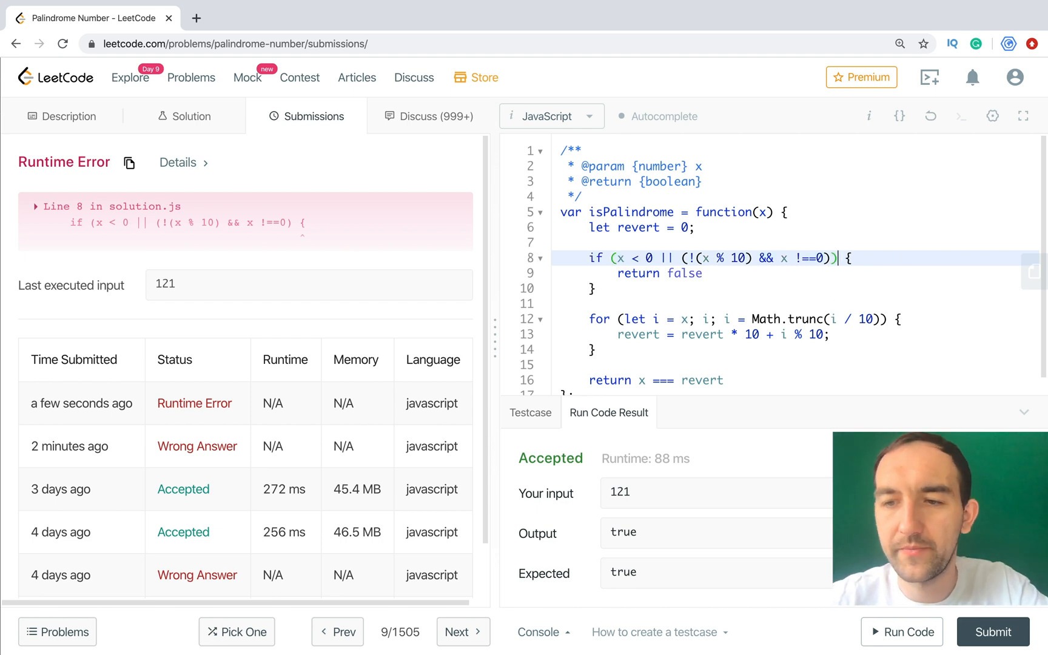
# Resubmit with the missing parenthesis fixed and get the solution Accepted.
pyautogui.click(992, 631)
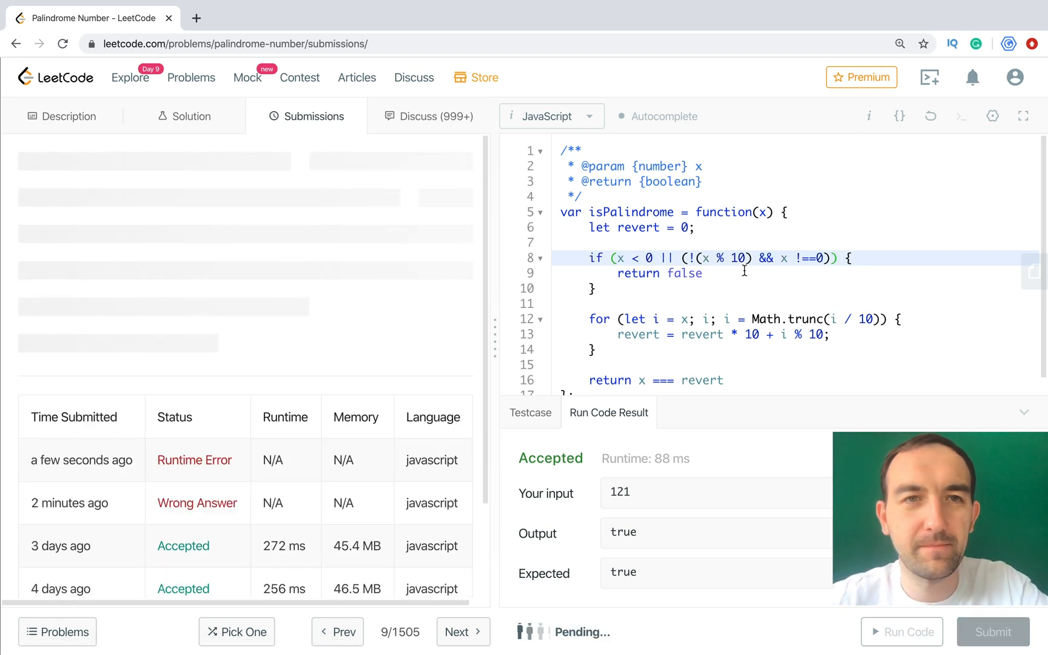
pyautogui.click(993, 632)
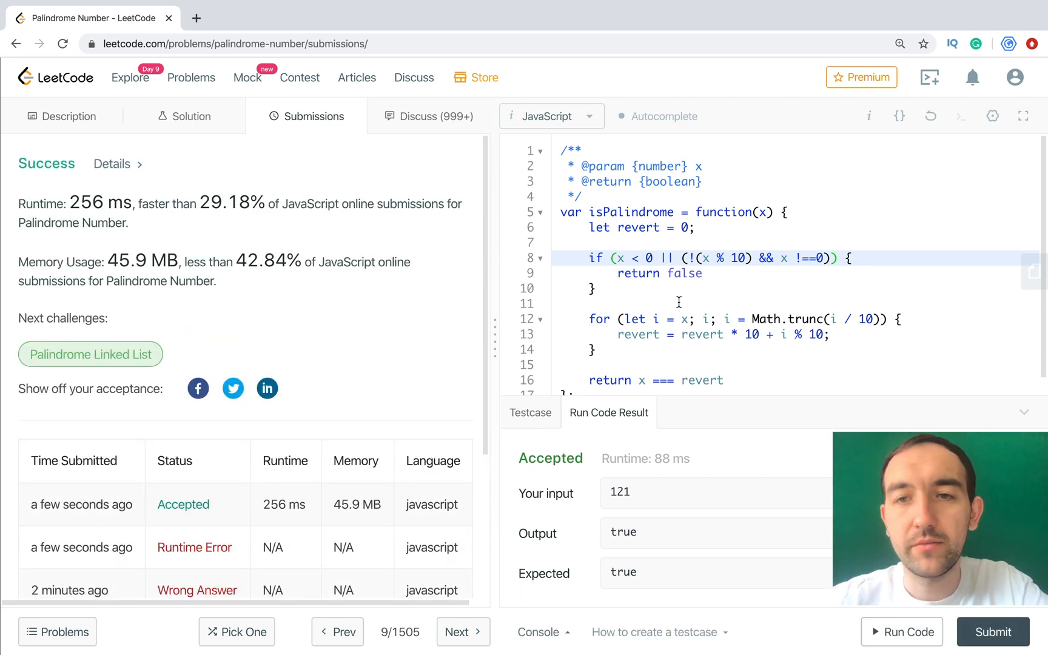
pyautogui.scroll(-3)
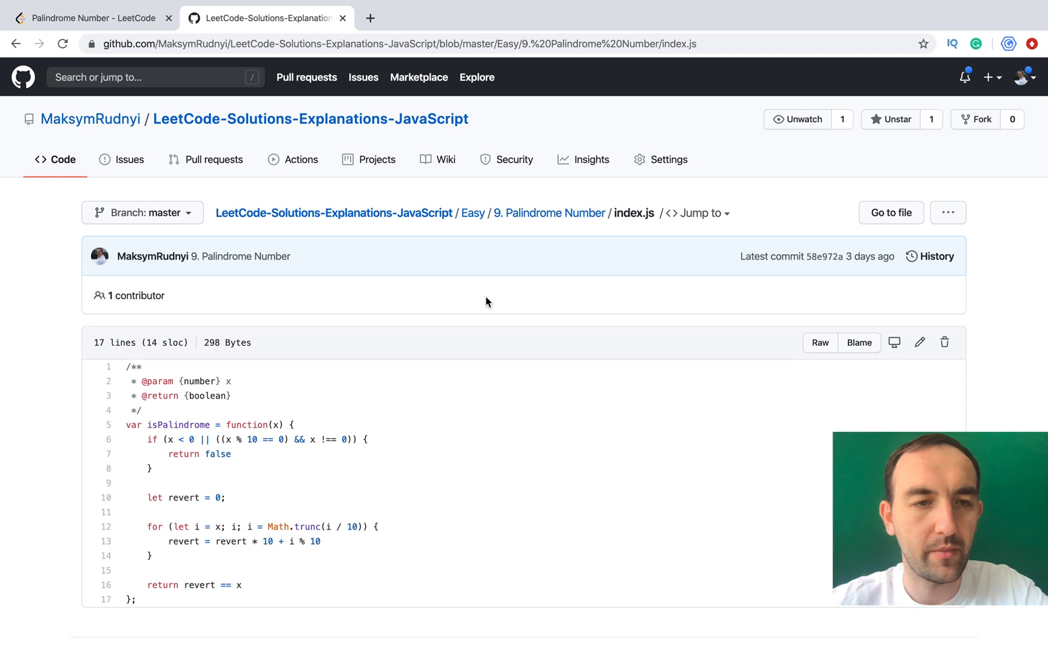
# Browse the repo's Easy folder, via 7. Reverse Integer, to 9. Palindrome Number's index.js.
pyautogui.click(333, 212)
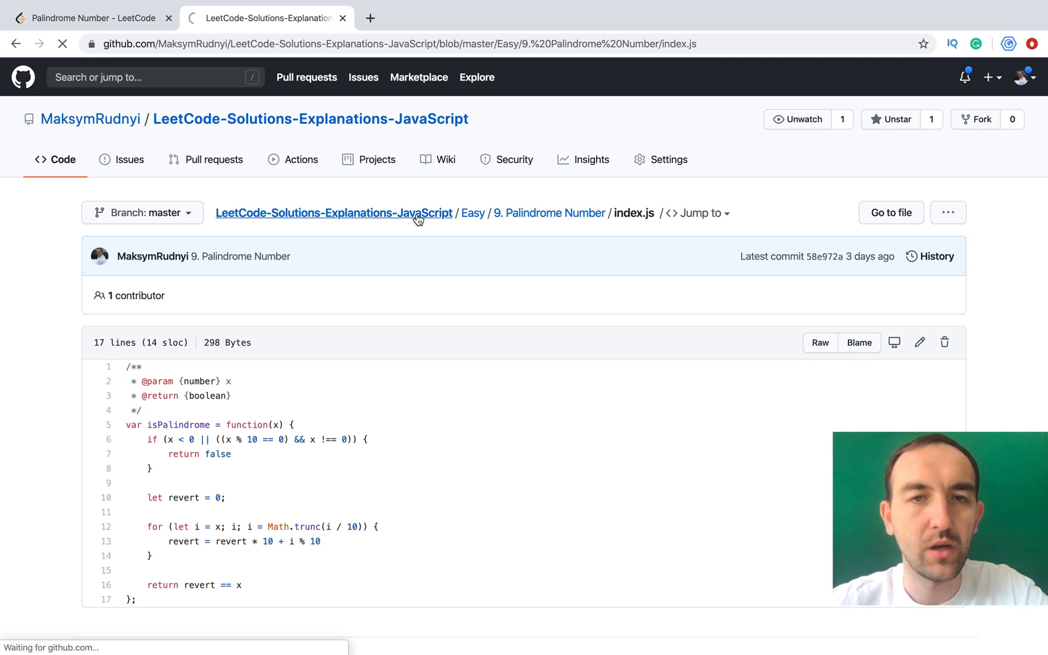
pyautogui.click(333, 212)
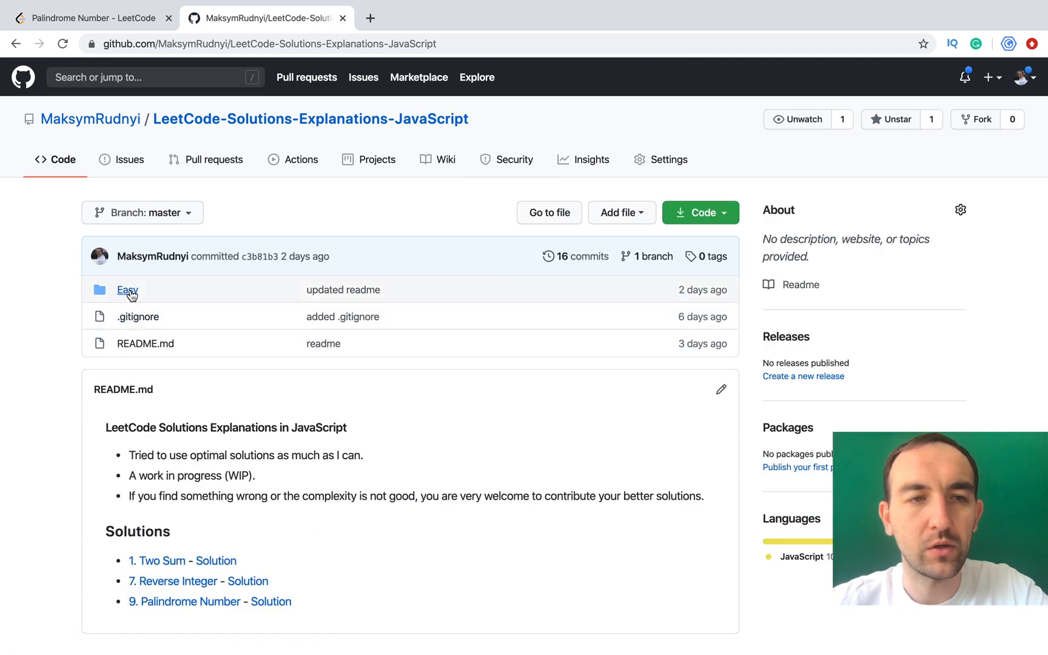
pyautogui.click(127, 289)
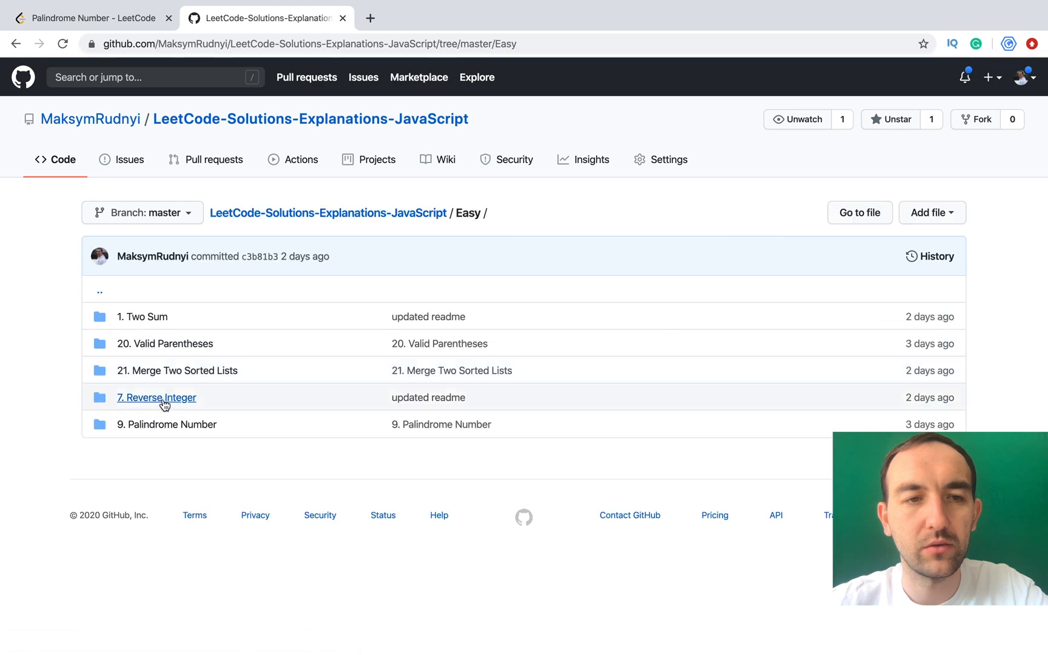
pyautogui.click(156, 397)
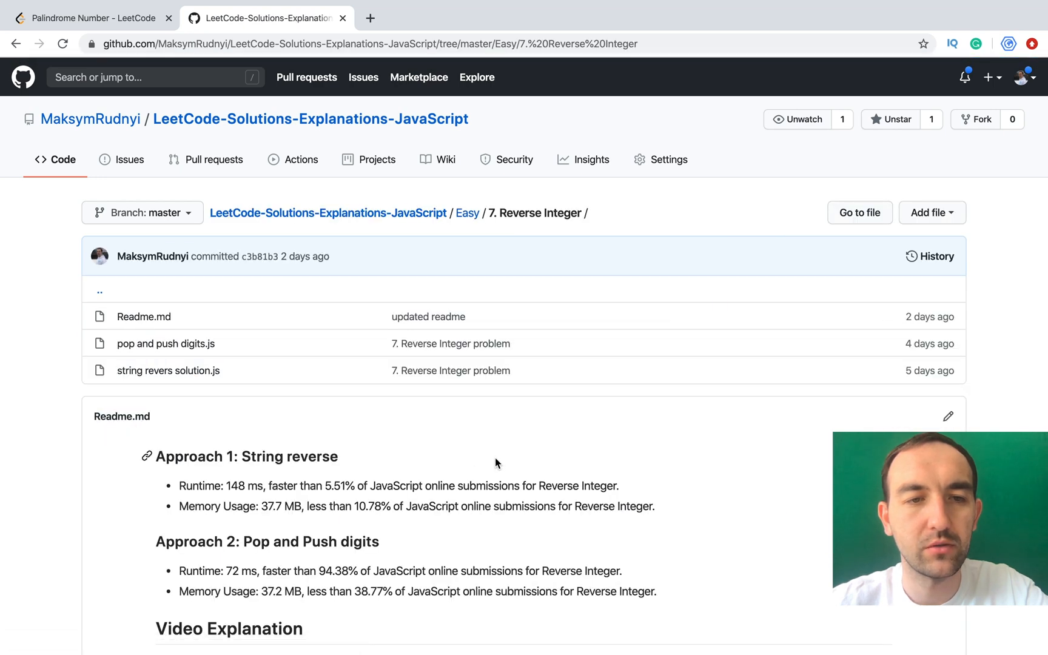
pyautogui.click(466, 212)
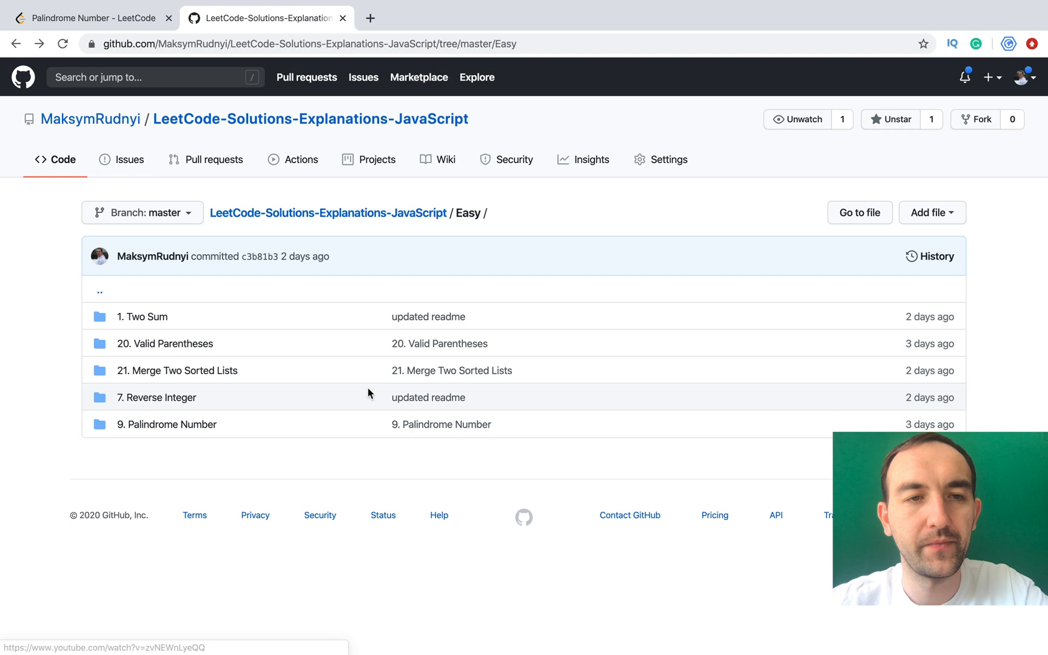
pyautogui.click(165, 424)
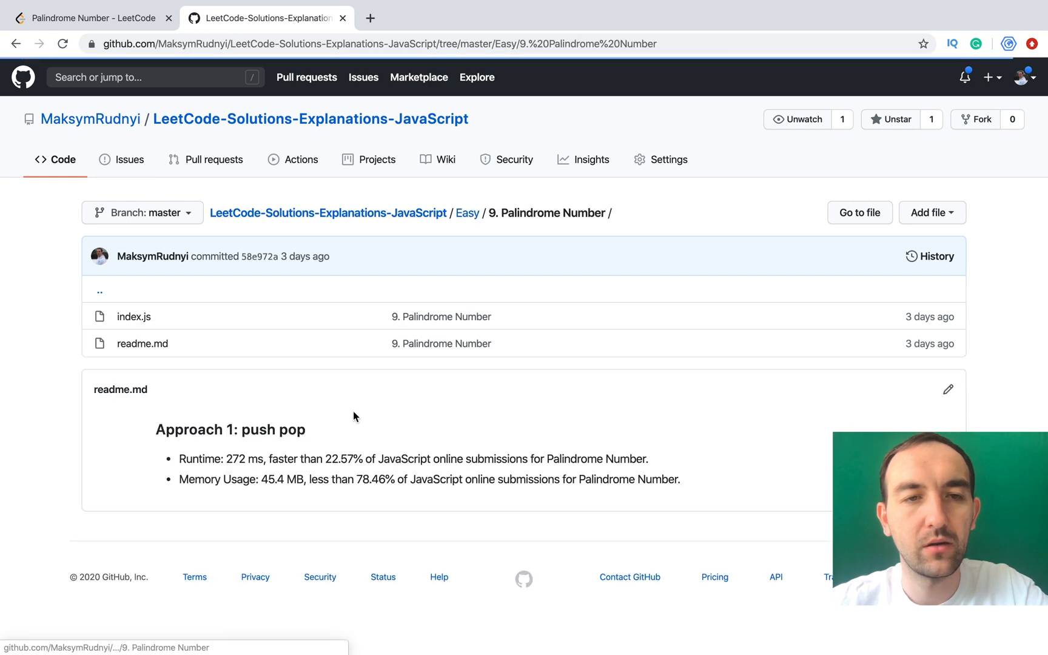
pyautogui.click(133, 316)
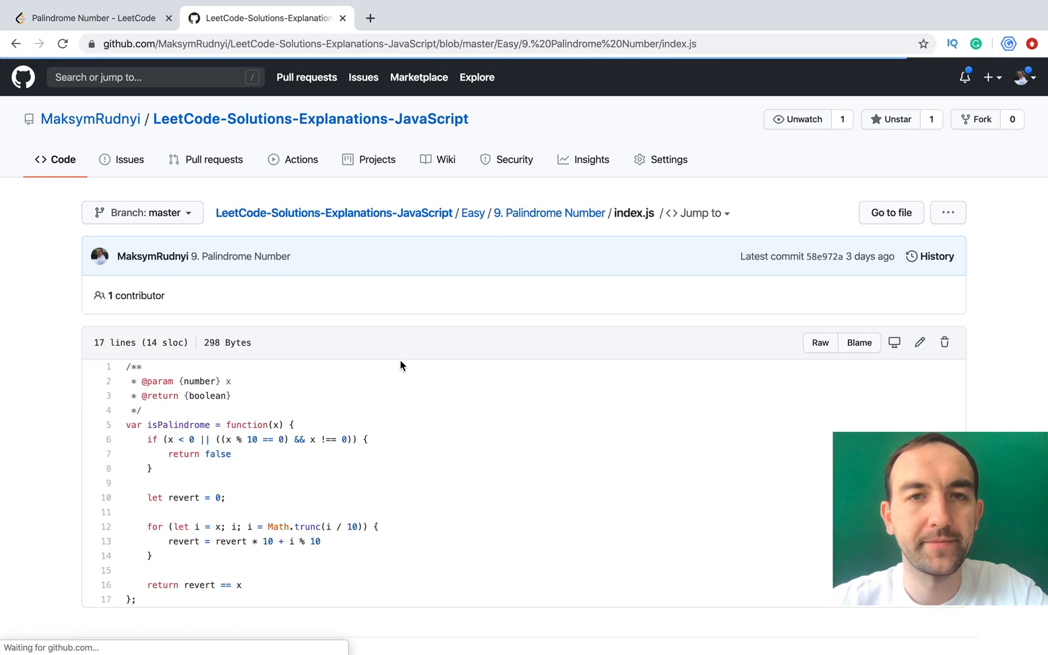
pyautogui.scroll(-3)
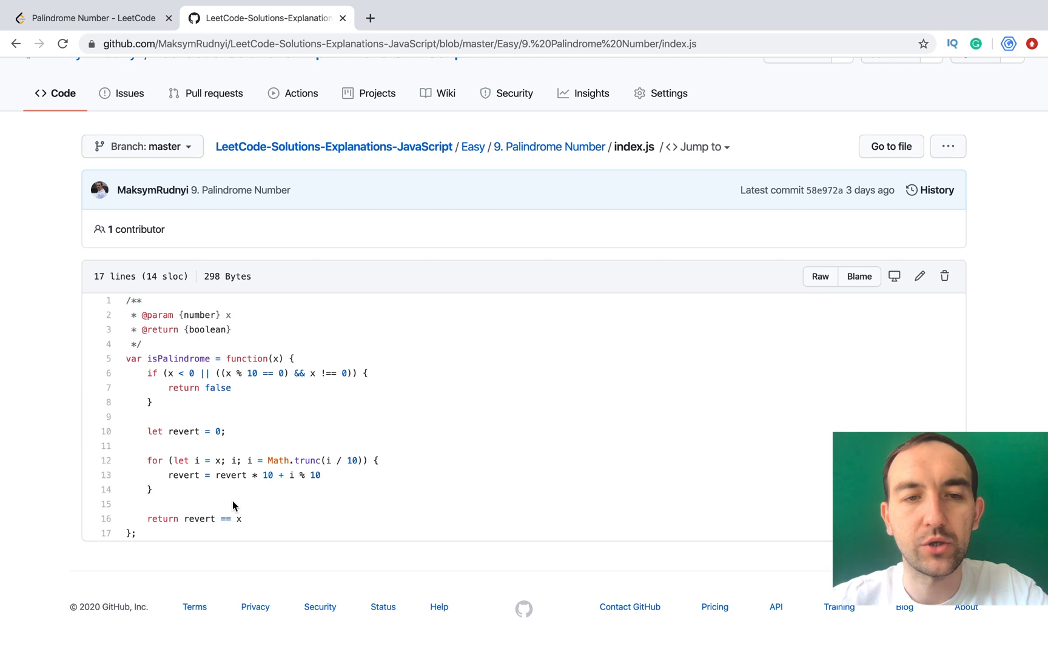